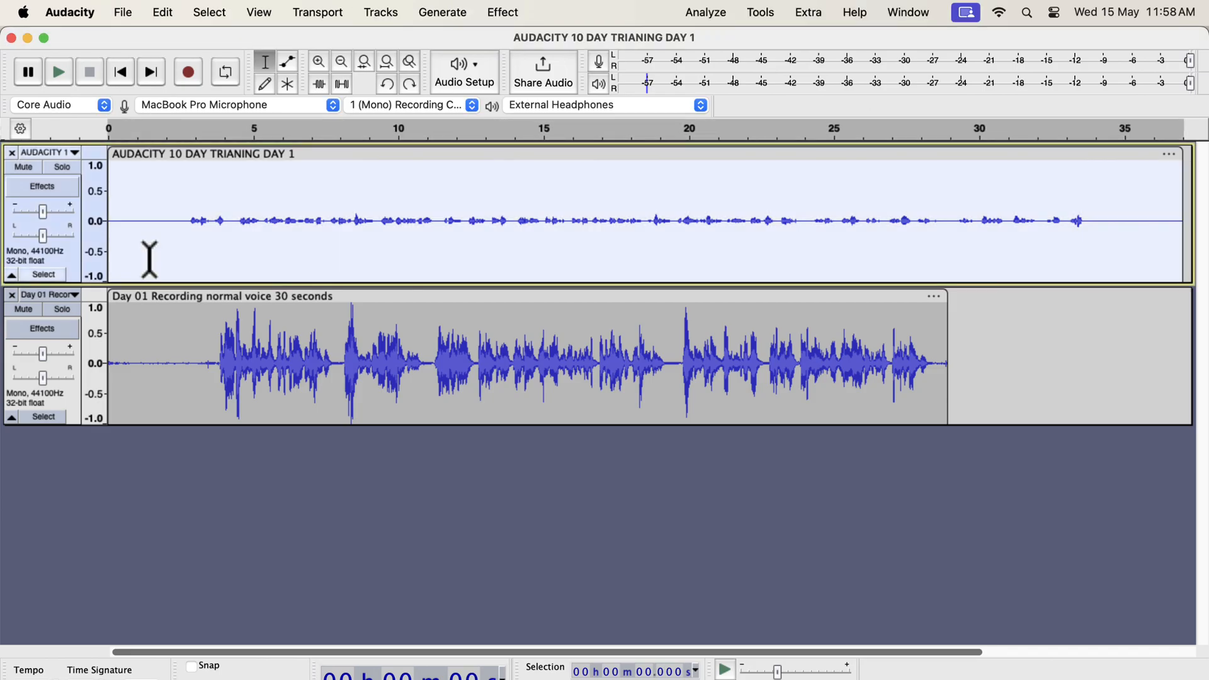
Step: Normalize the quiet first voice track to a -3 dB peak
click(502, 13)
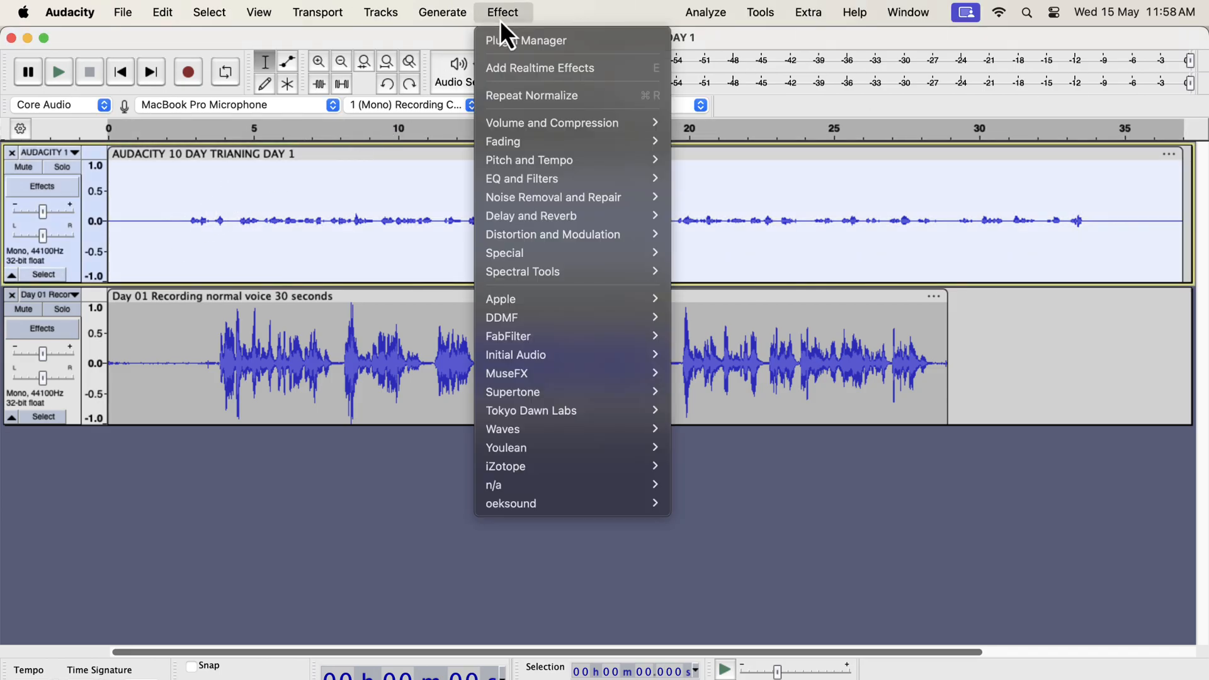
mouse_move(550, 122)
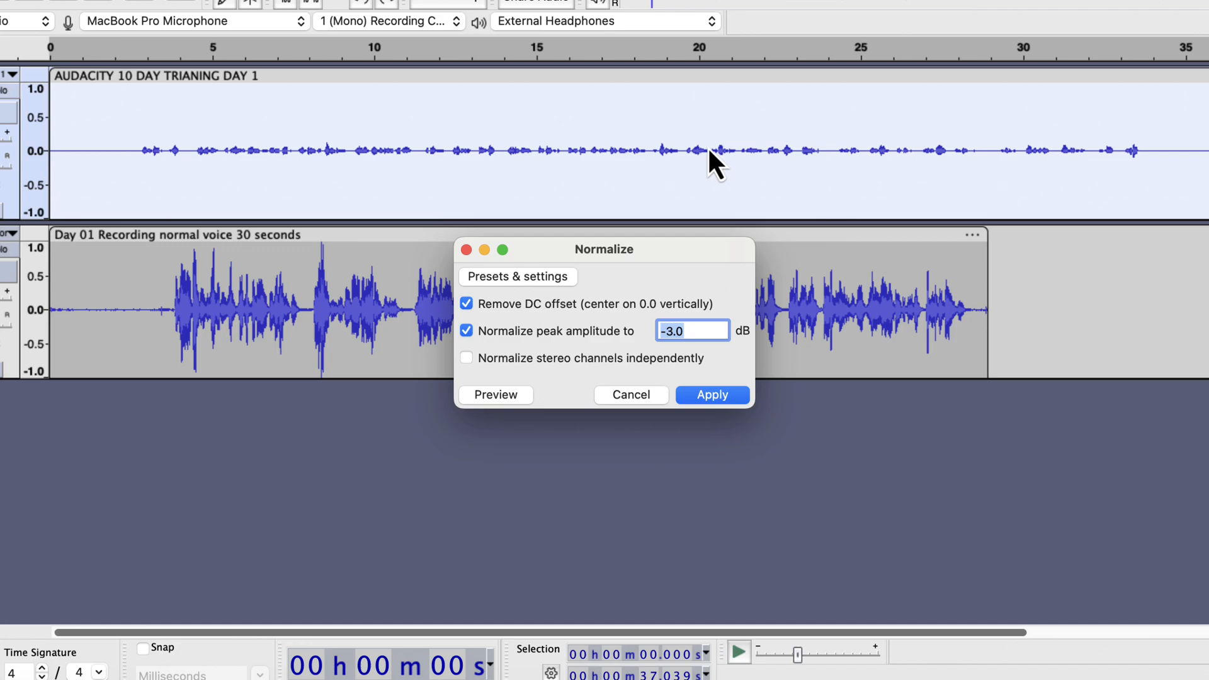
click(710, 395)
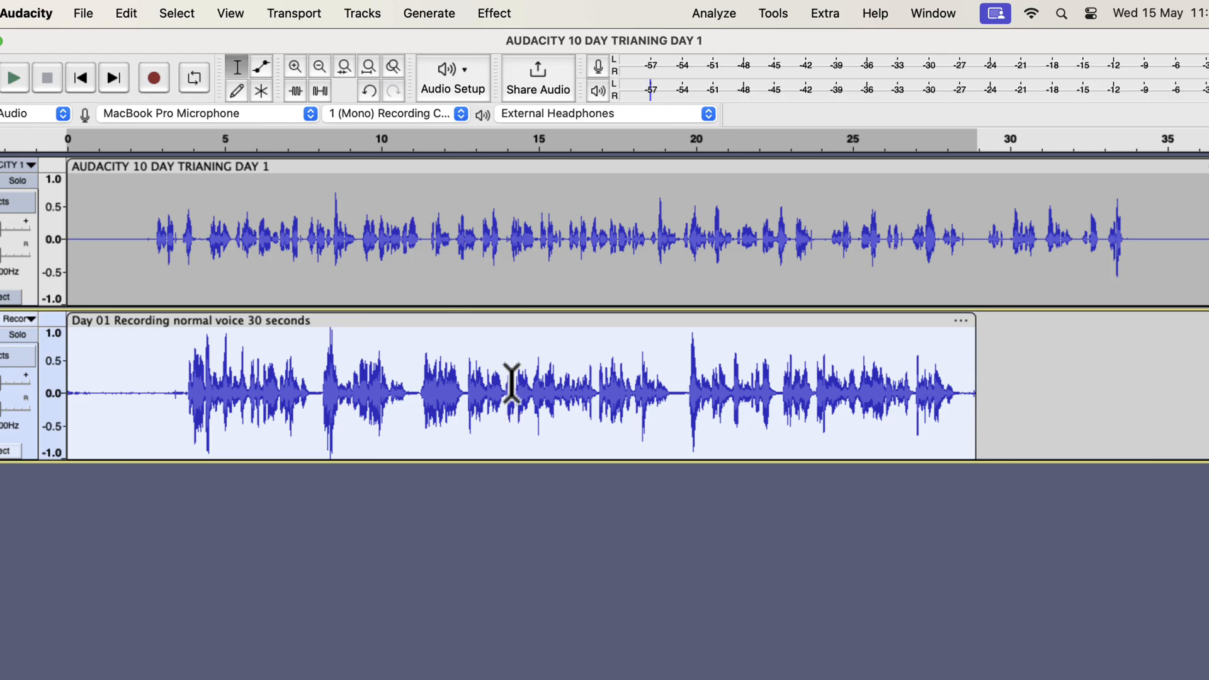
Step: Apply Normalize at -3.0 dB to the Day 01 voice recording
click(494, 13)
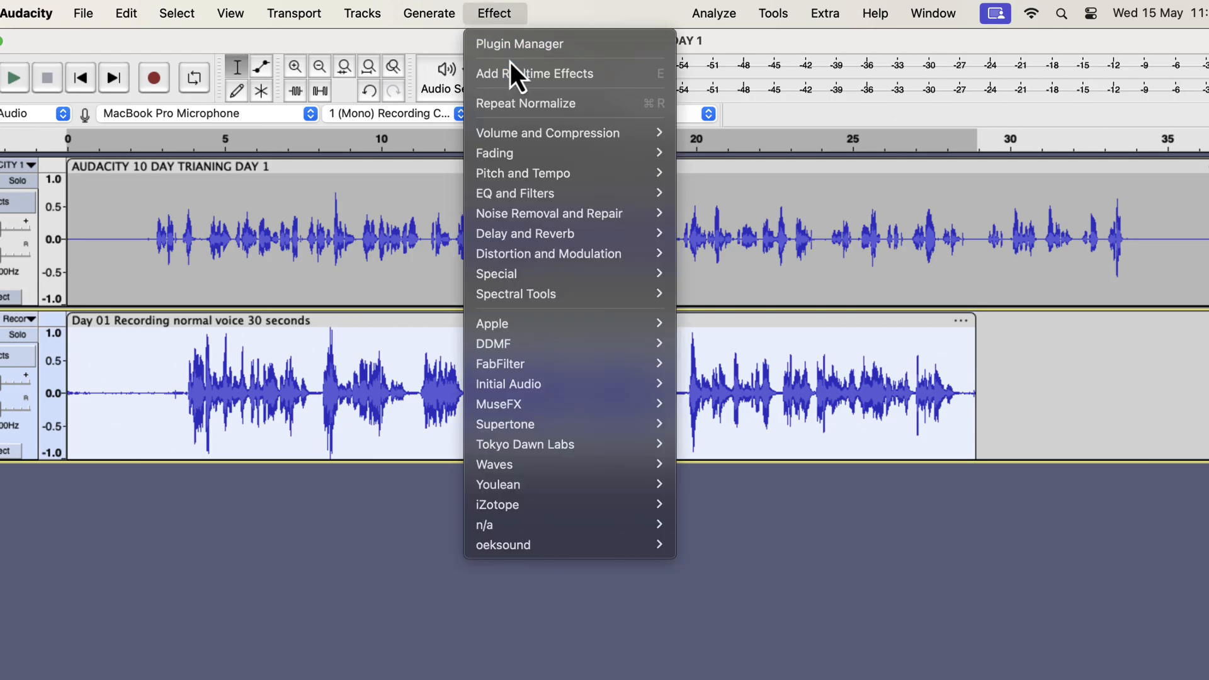
mouse_move(547, 133)
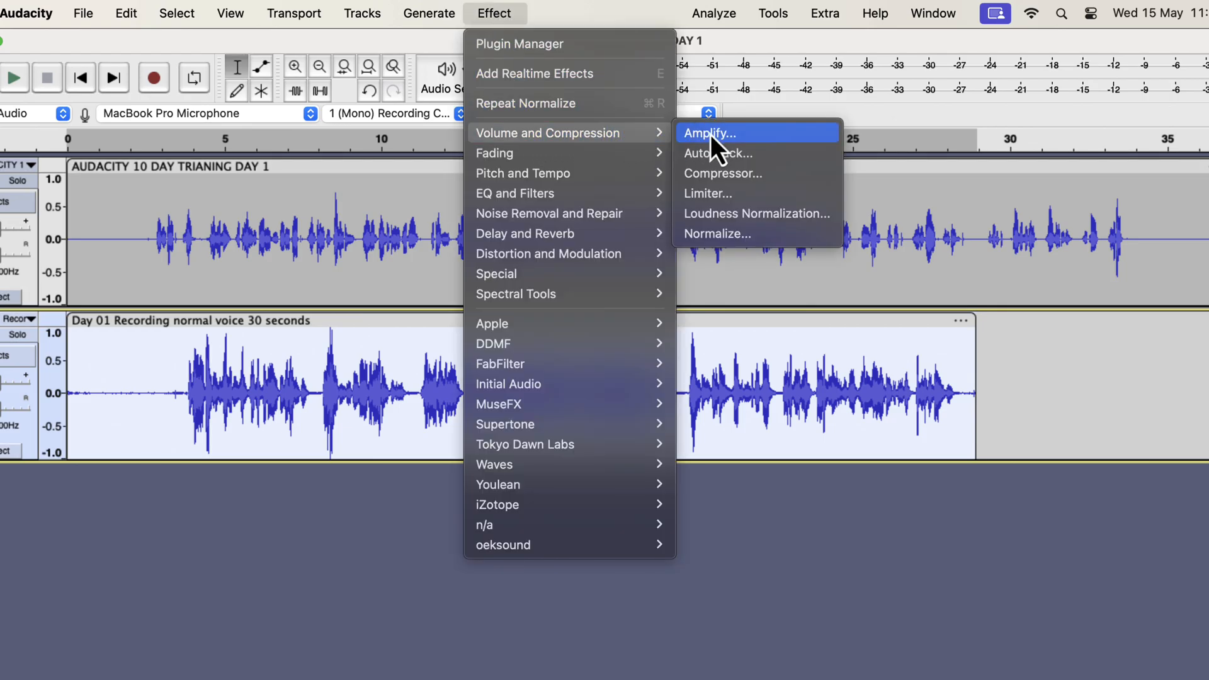
click(716, 234)
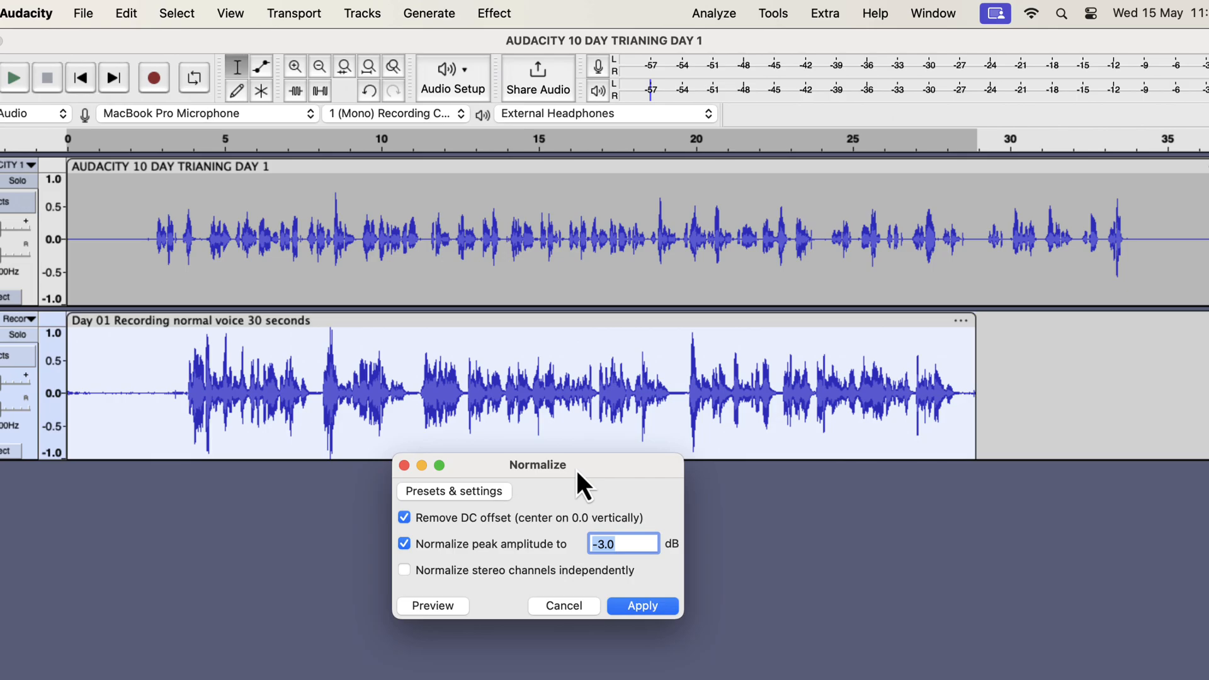
click(643, 606)
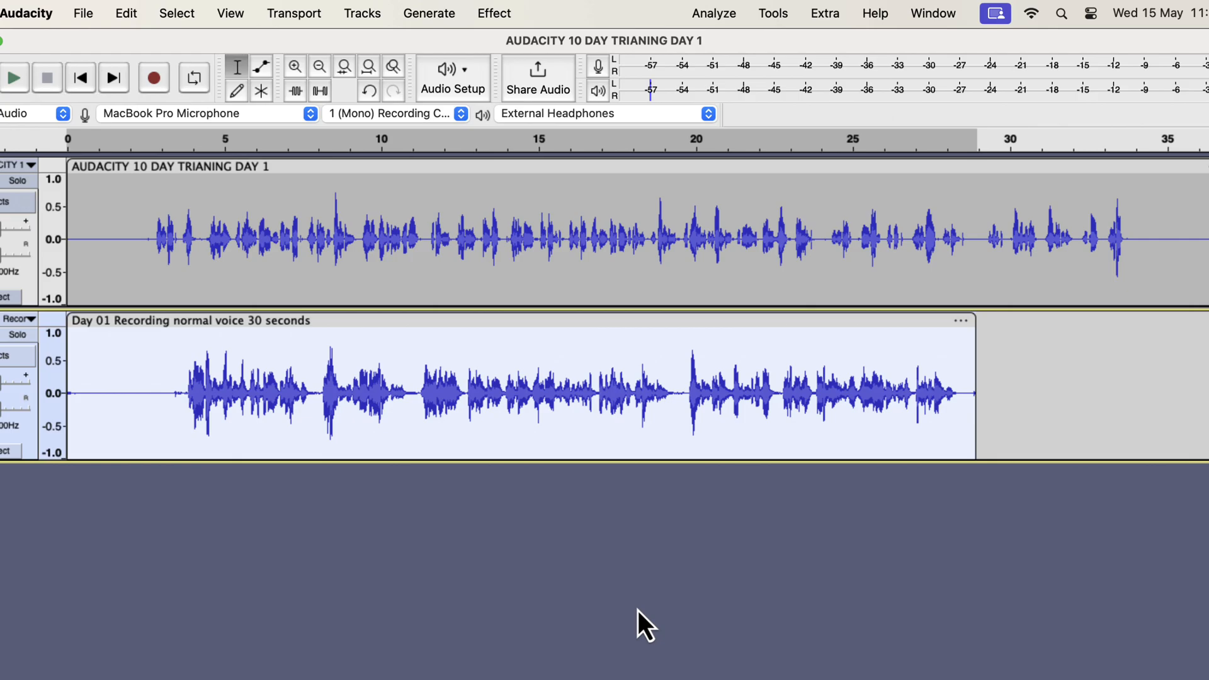
mouse_move(632, 617)
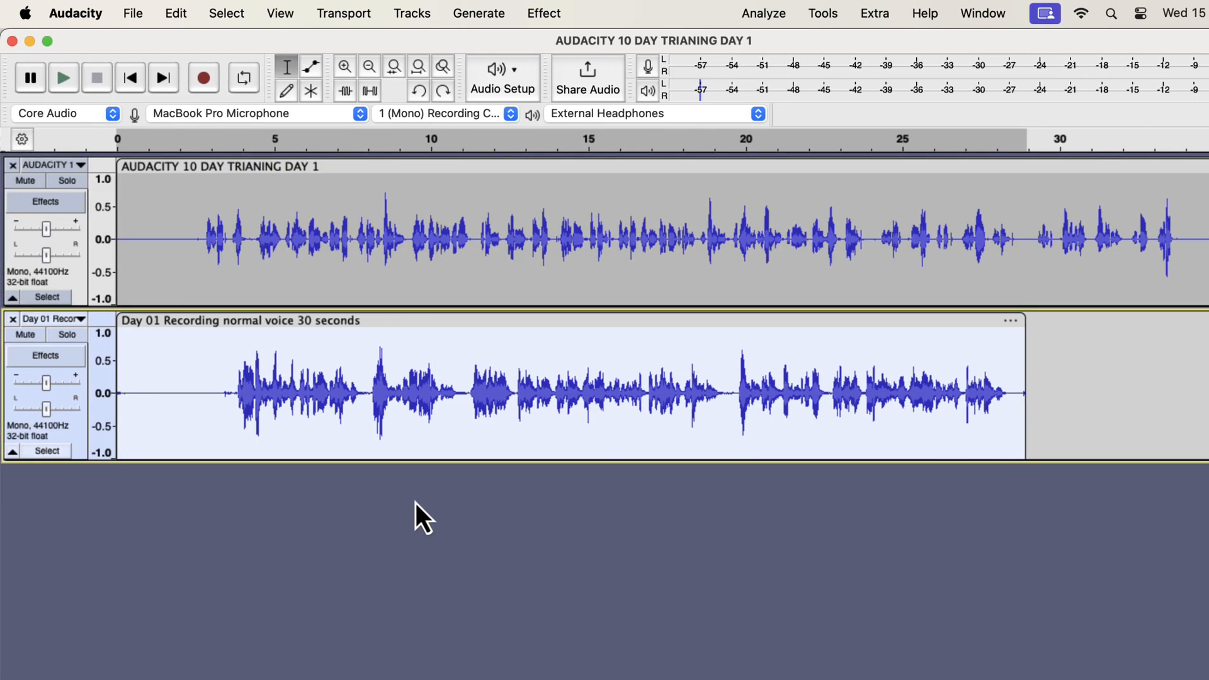
mouse_move(116, 240)
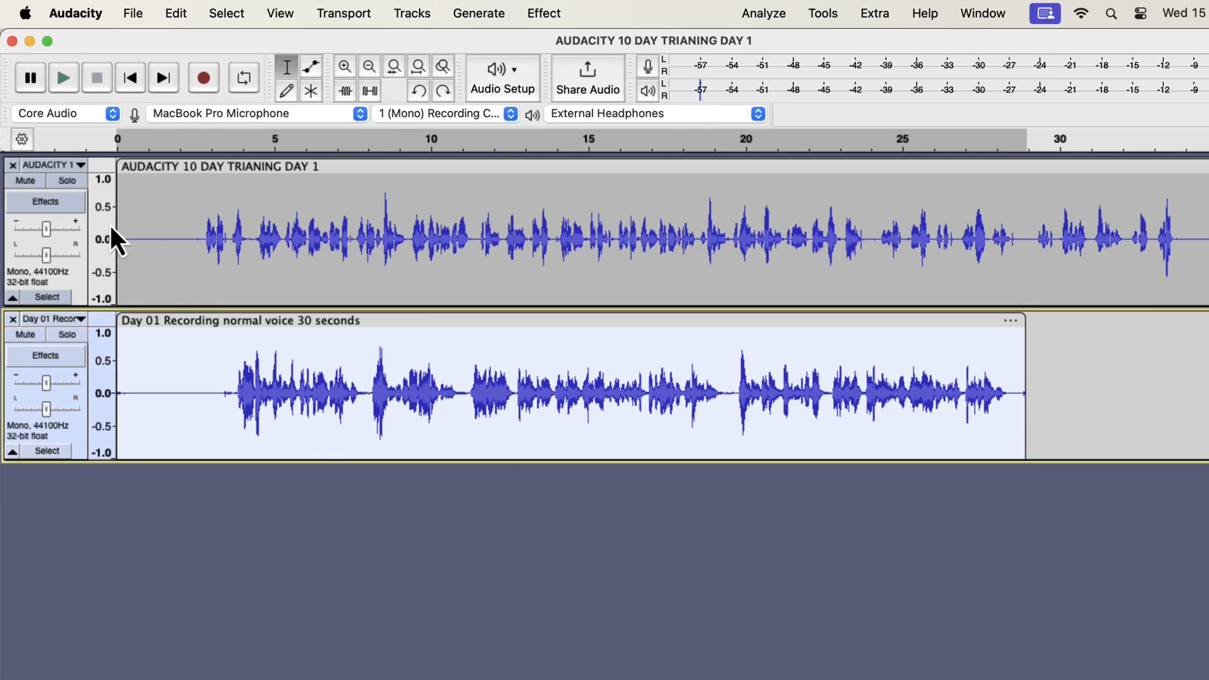
Step: Delete the top track and run ACX Check on the Day 01 recording
click(13, 164)
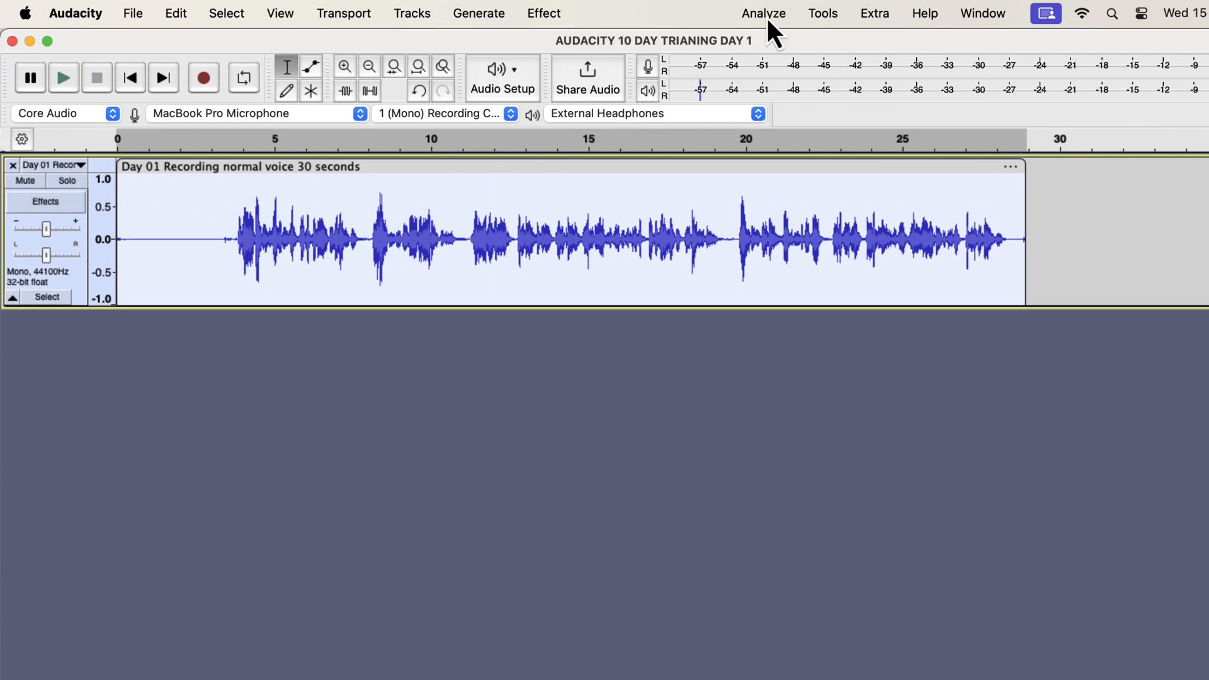
click(762, 13)
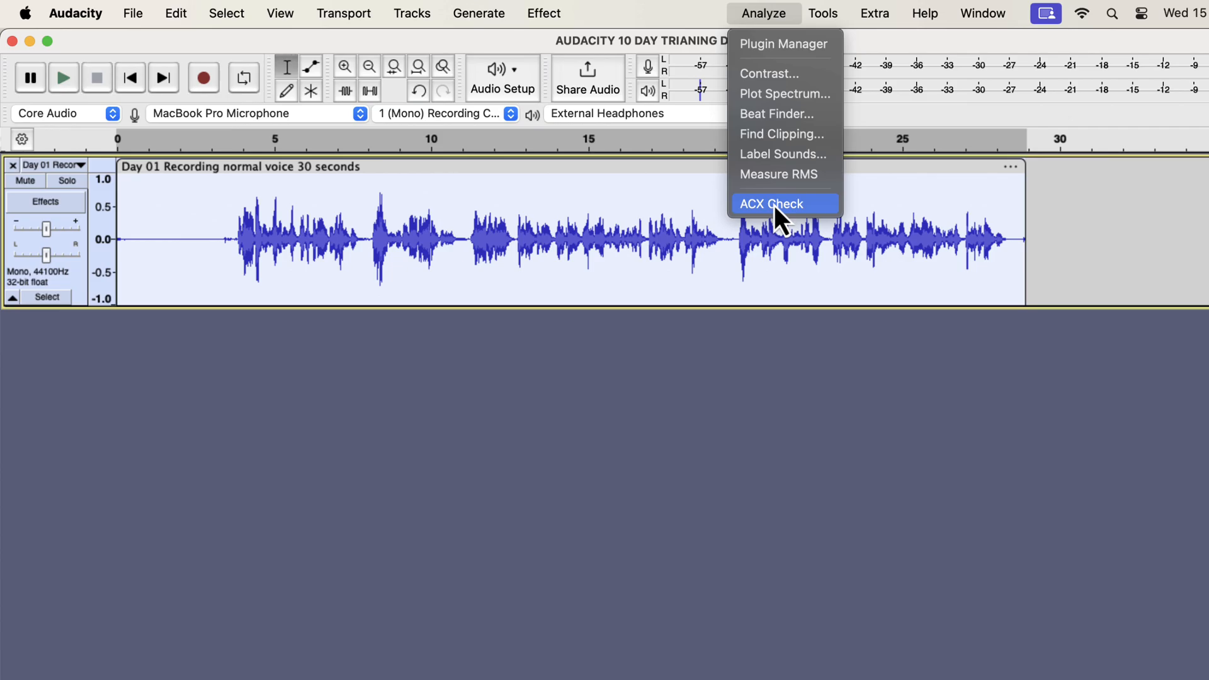
click(772, 204)
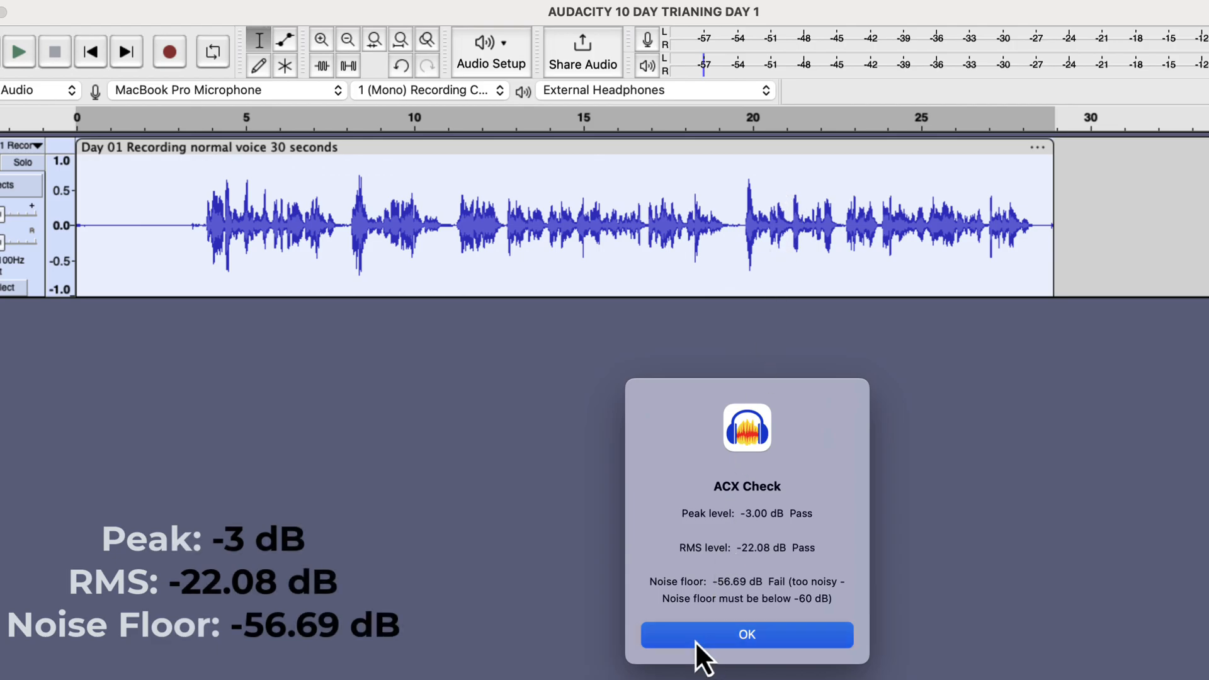
Step: Close the ACX results and re-normalize the Day 01 recording to a 0 dB peak
click(745, 635)
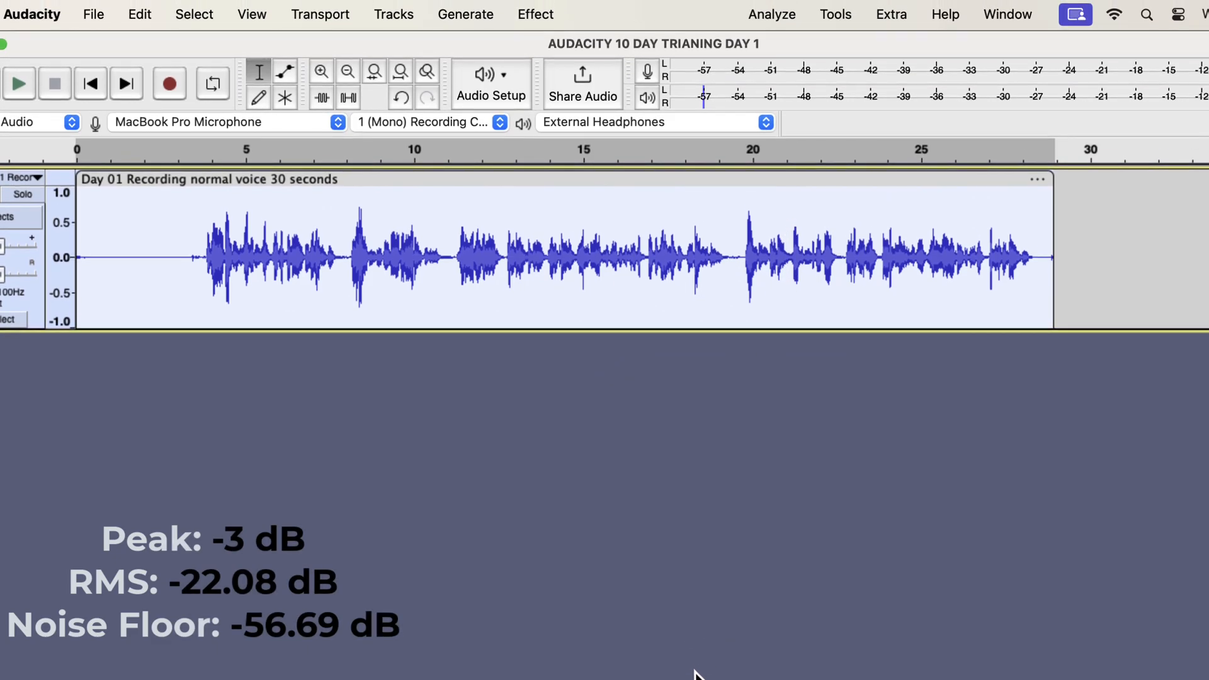
click(535, 14)
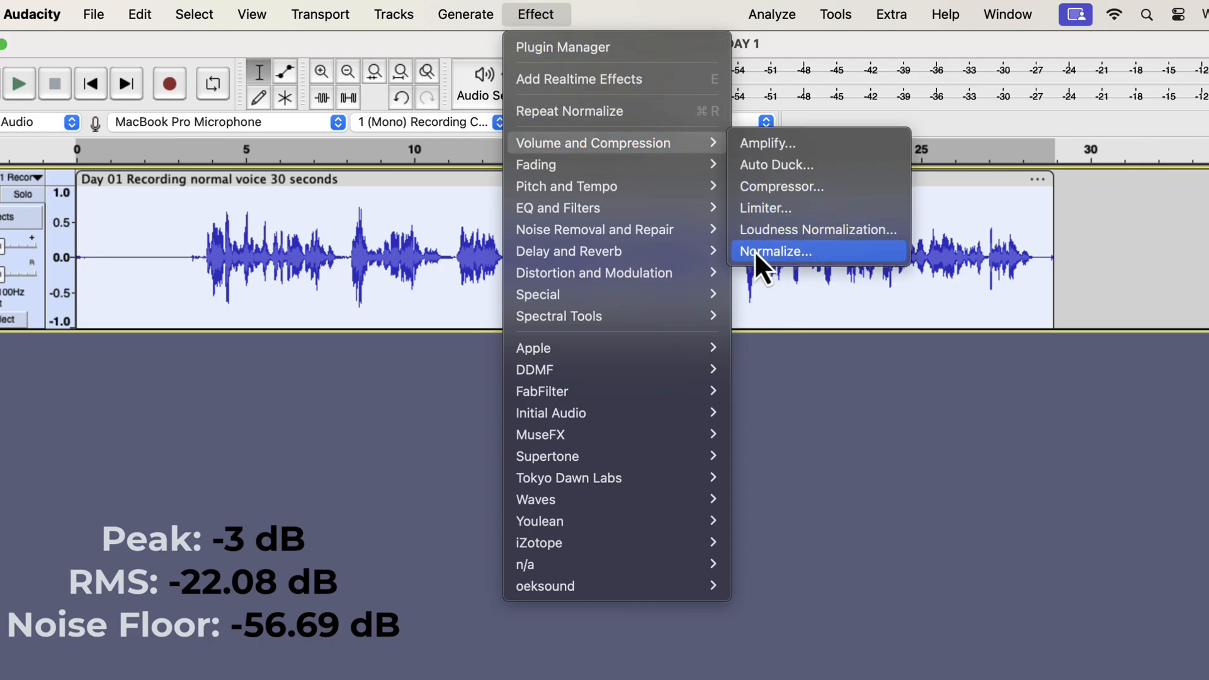
click(780, 250)
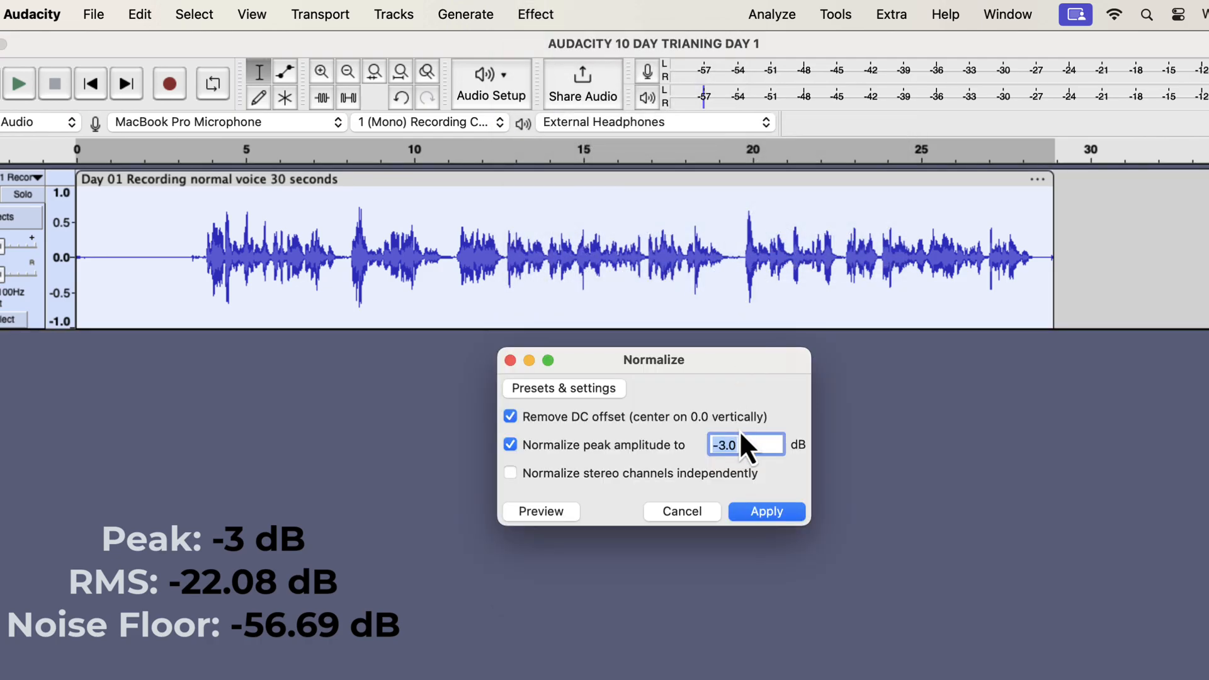
text(0)
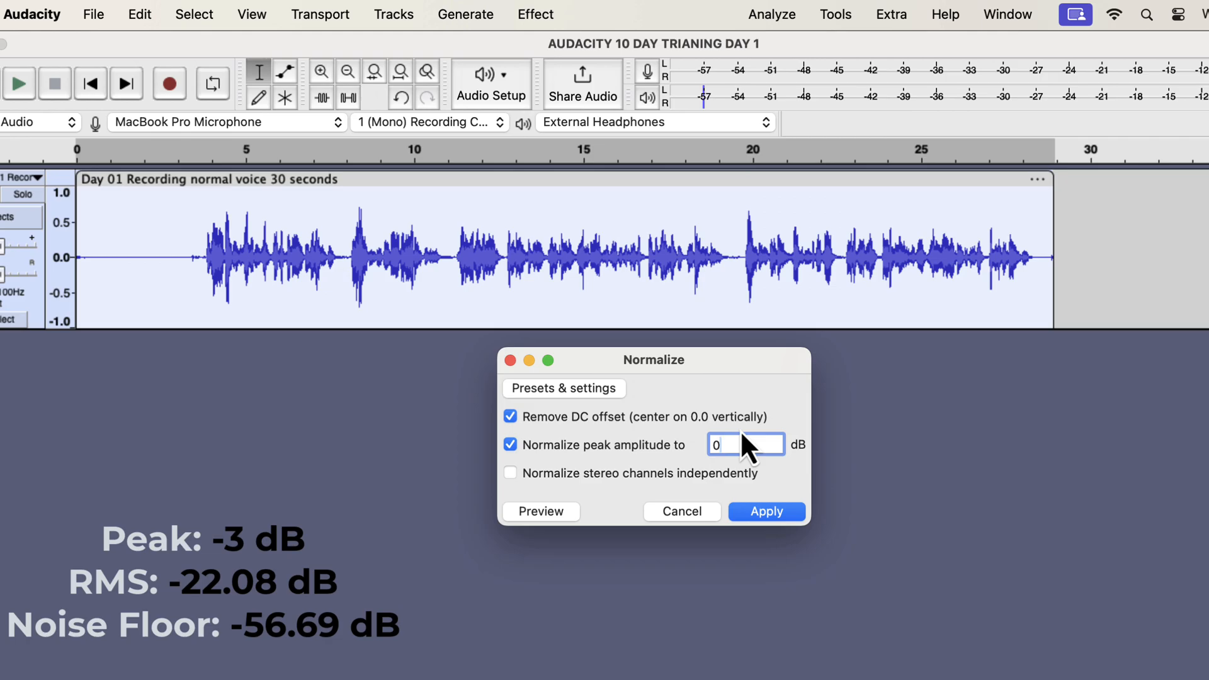
click(765, 511)
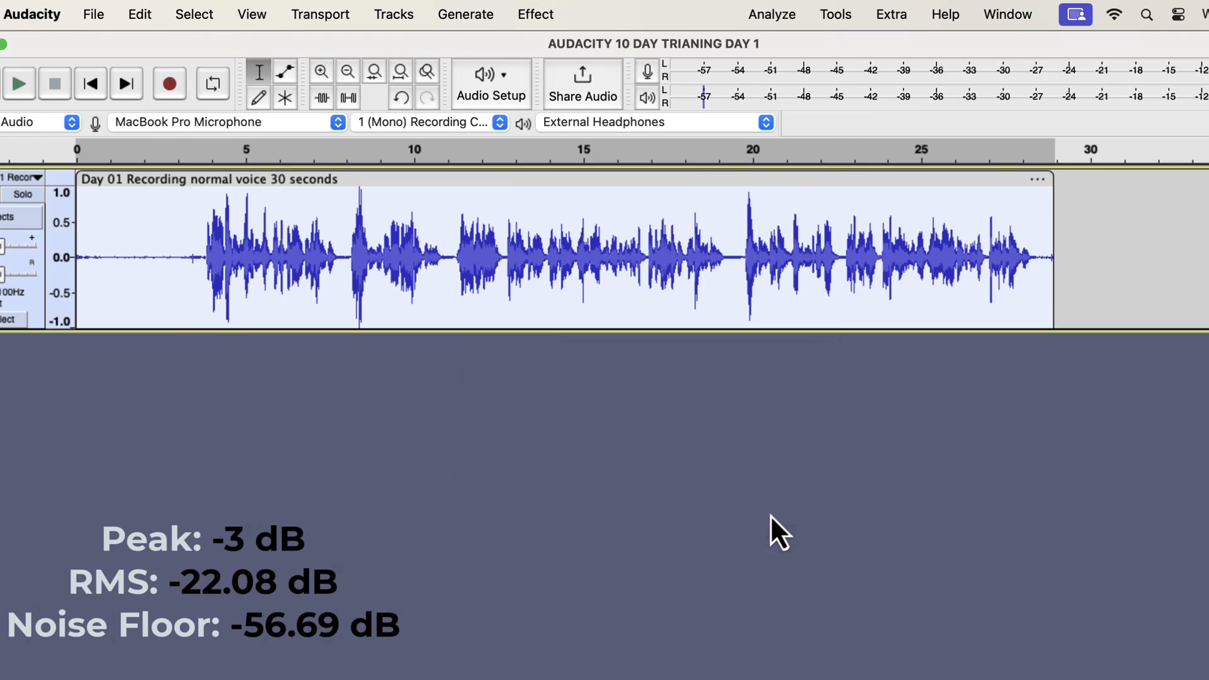
click(771, 14)
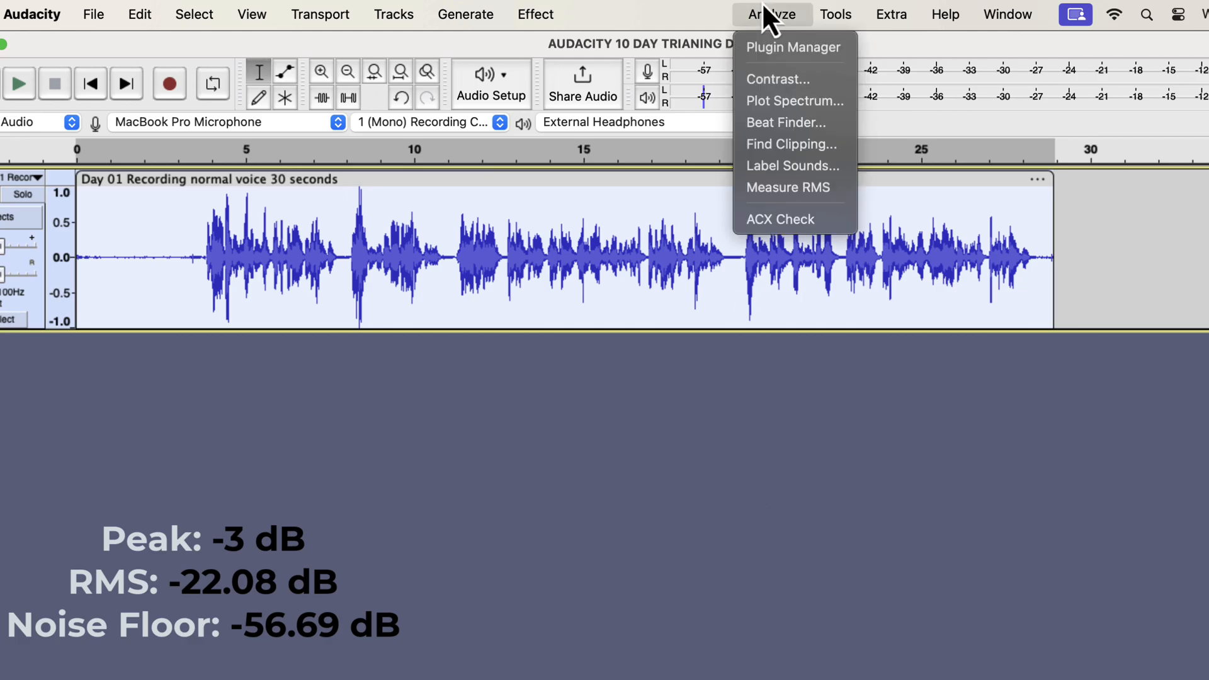
Step: Run ACX Check on the 0 dB recording, see the peak fail, and close it
click(781, 219)
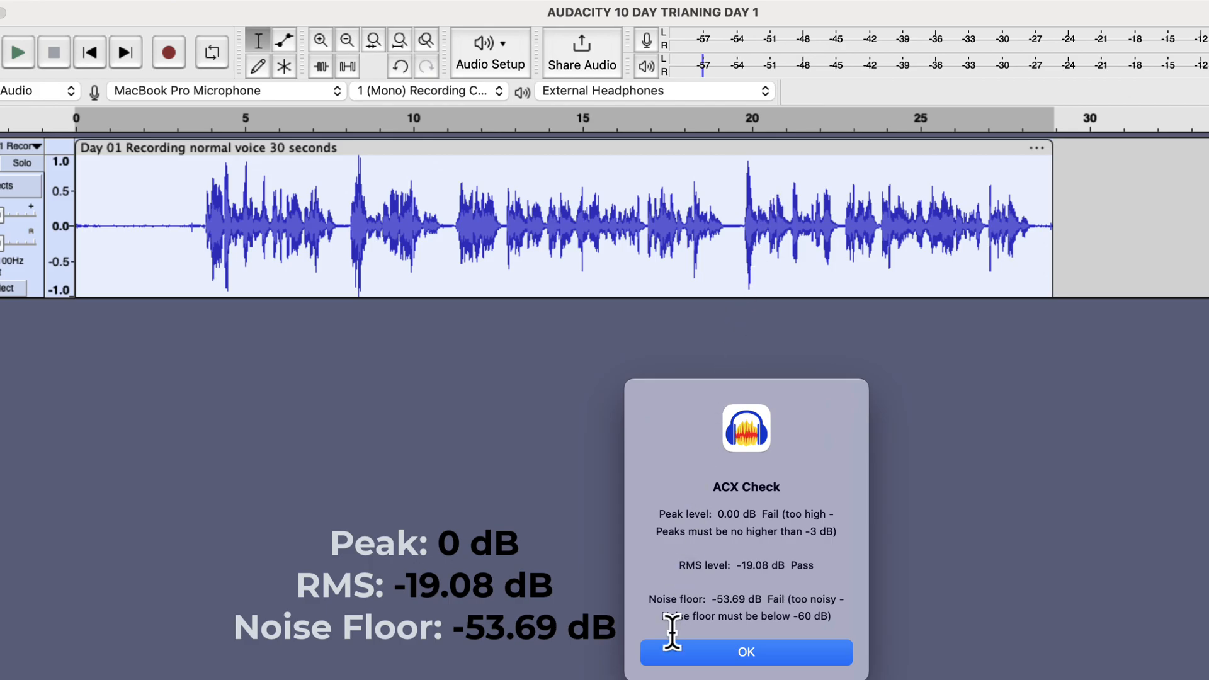
click(745, 652)
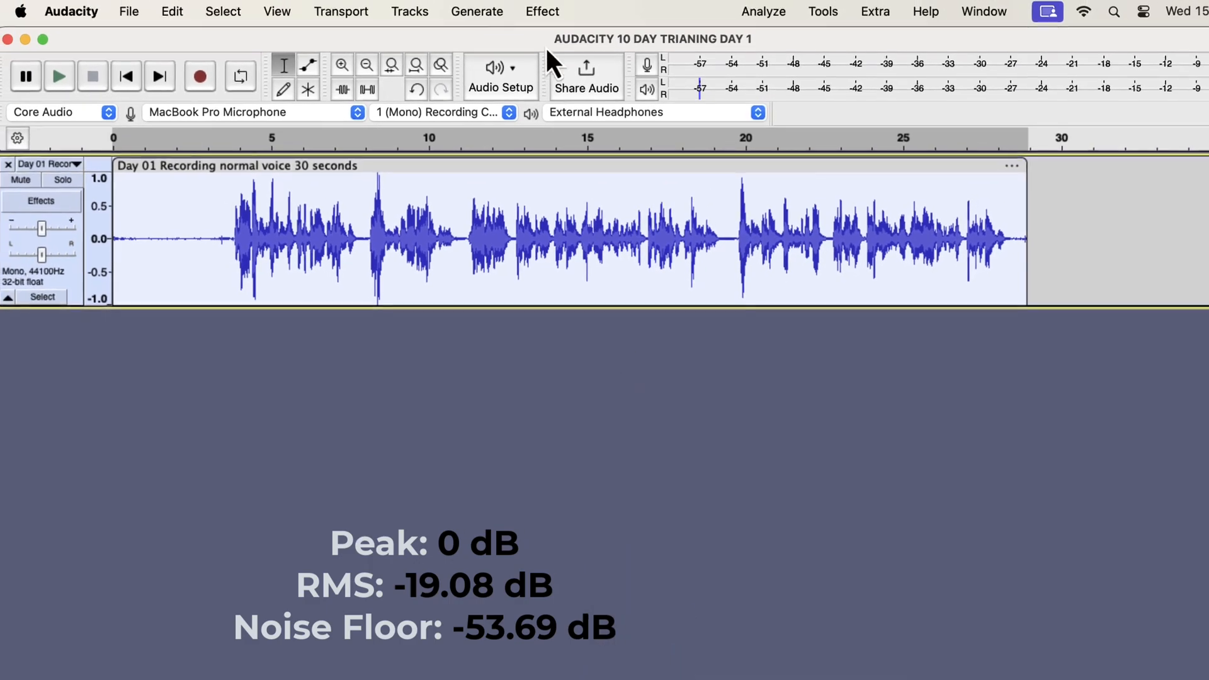
Step: Normalize the recording down to a -5 dB peak
click(542, 13)
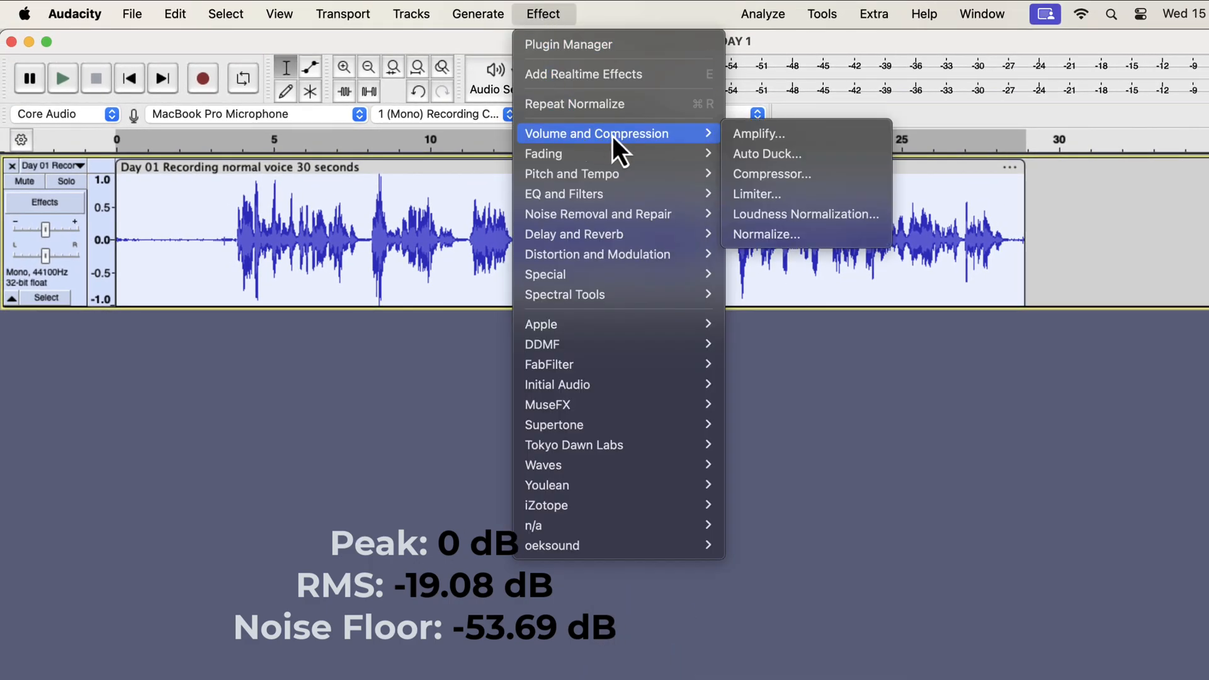
mouse_move(766, 235)
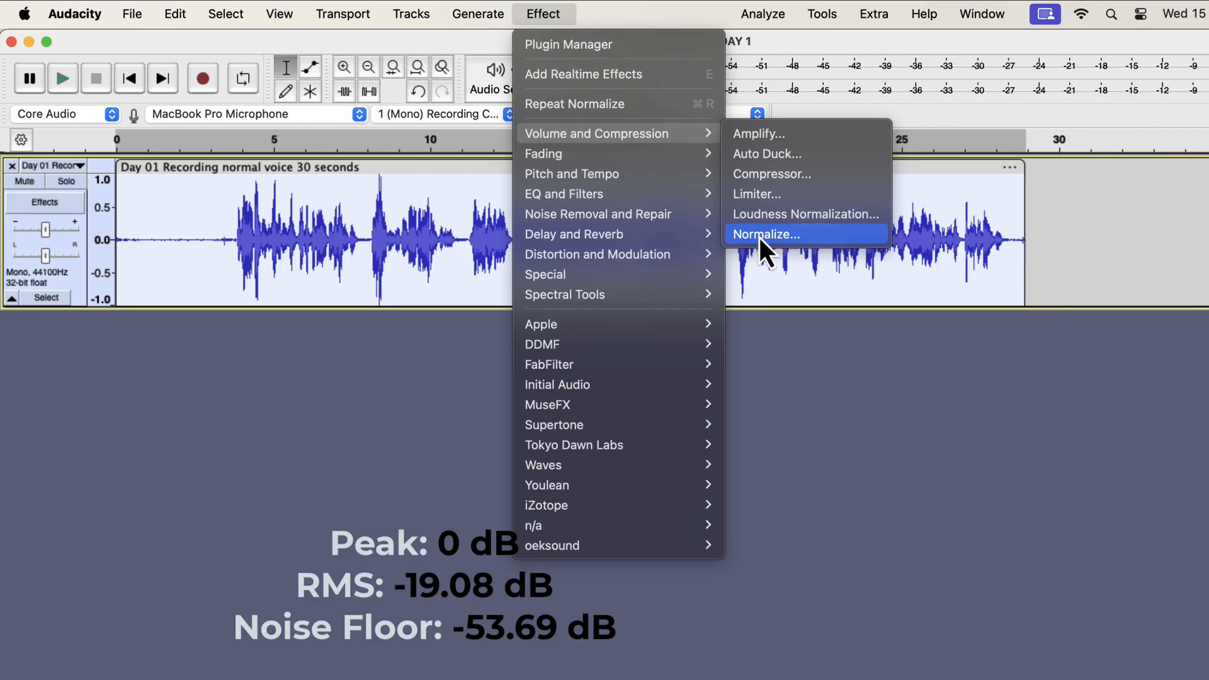
click(766, 234)
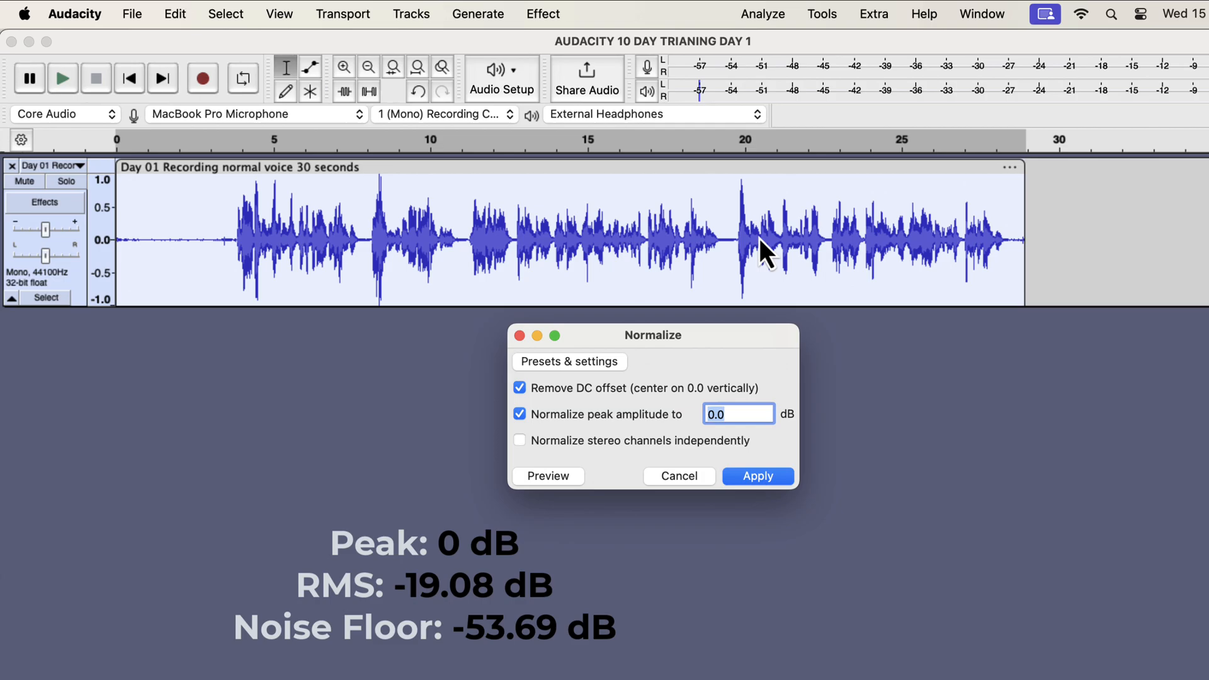
text(-5)
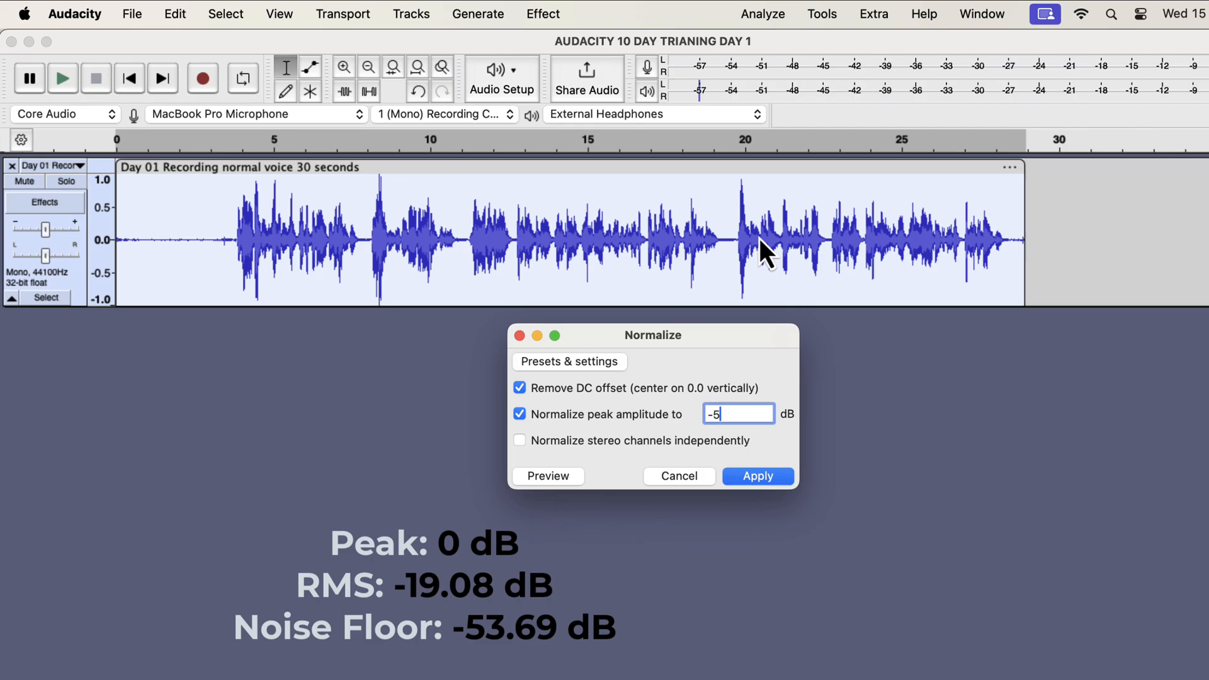
click(756, 476)
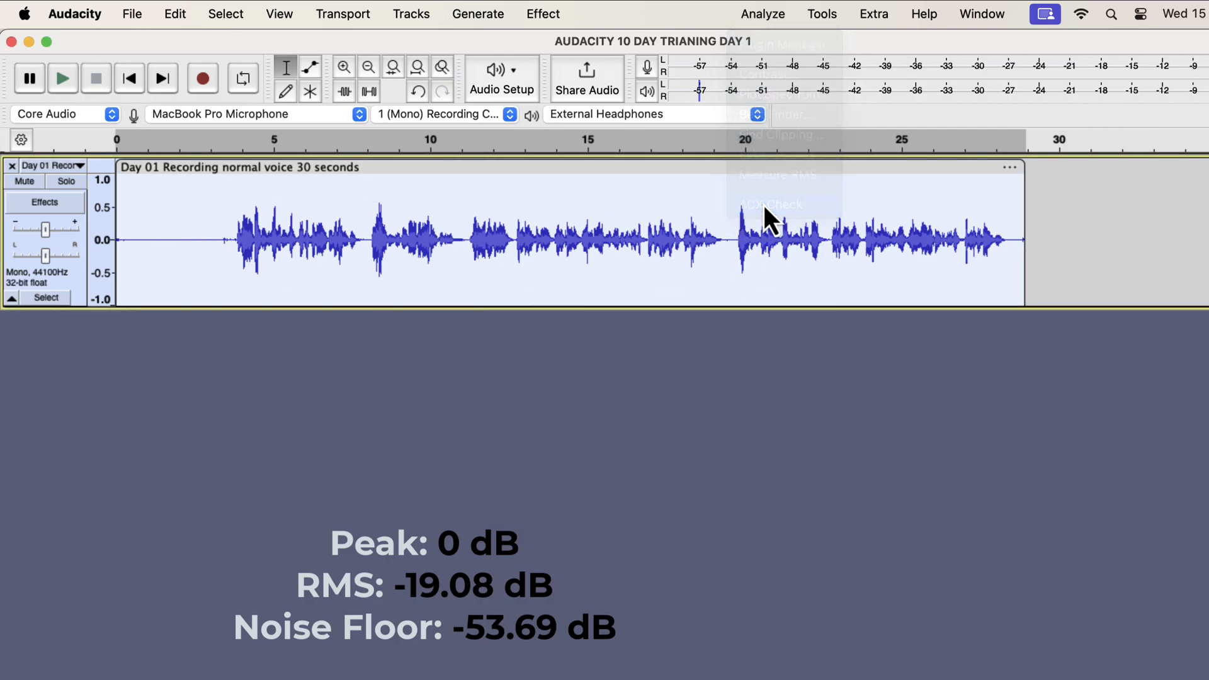
Step: Run ACX Check on the -5 dB recording, showing RMS too quiet, then close it
click(770, 204)
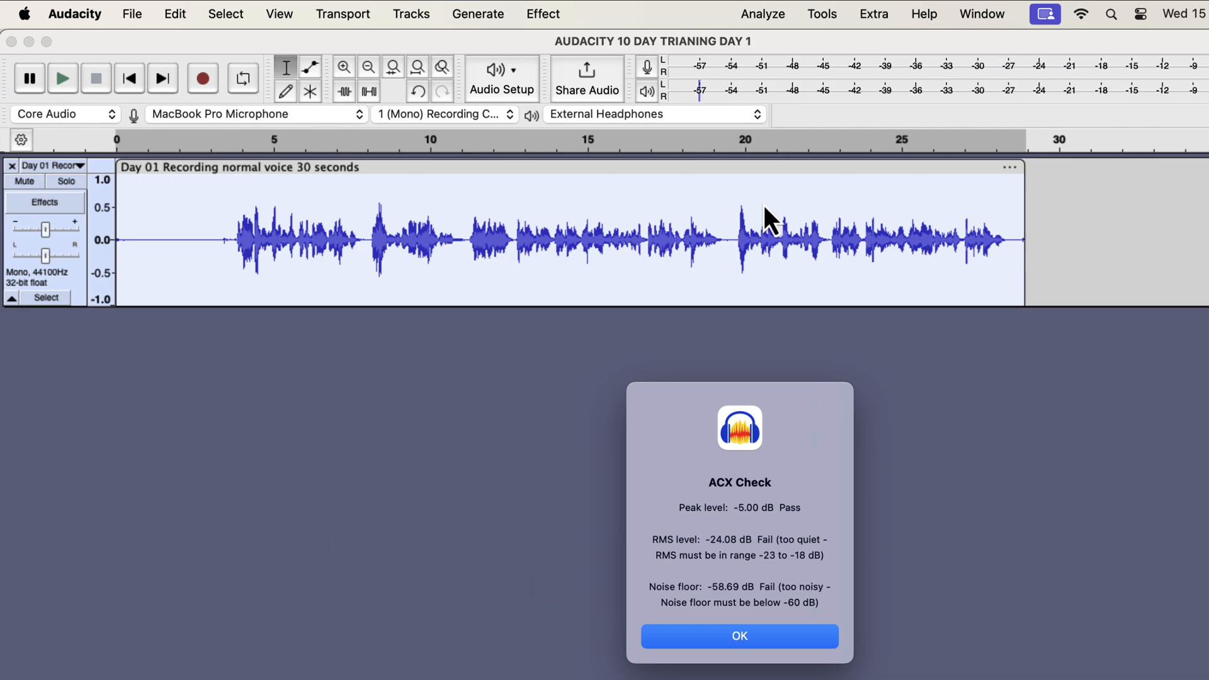
click(738, 636)
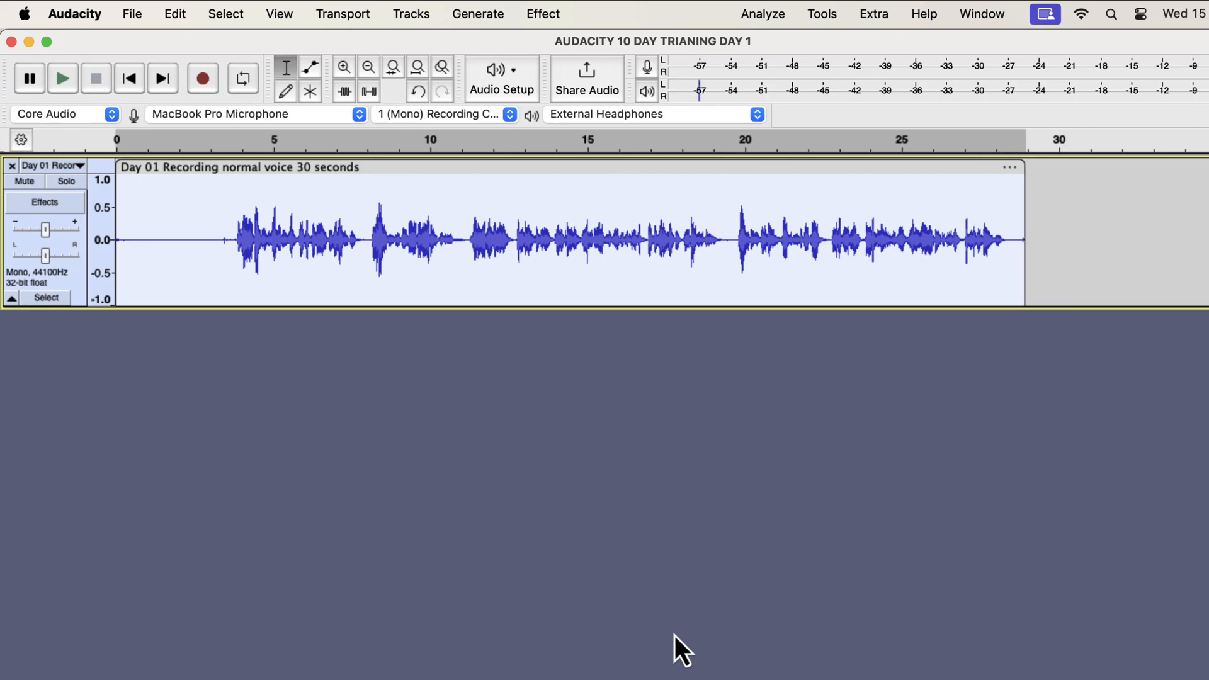
click(543, 14)
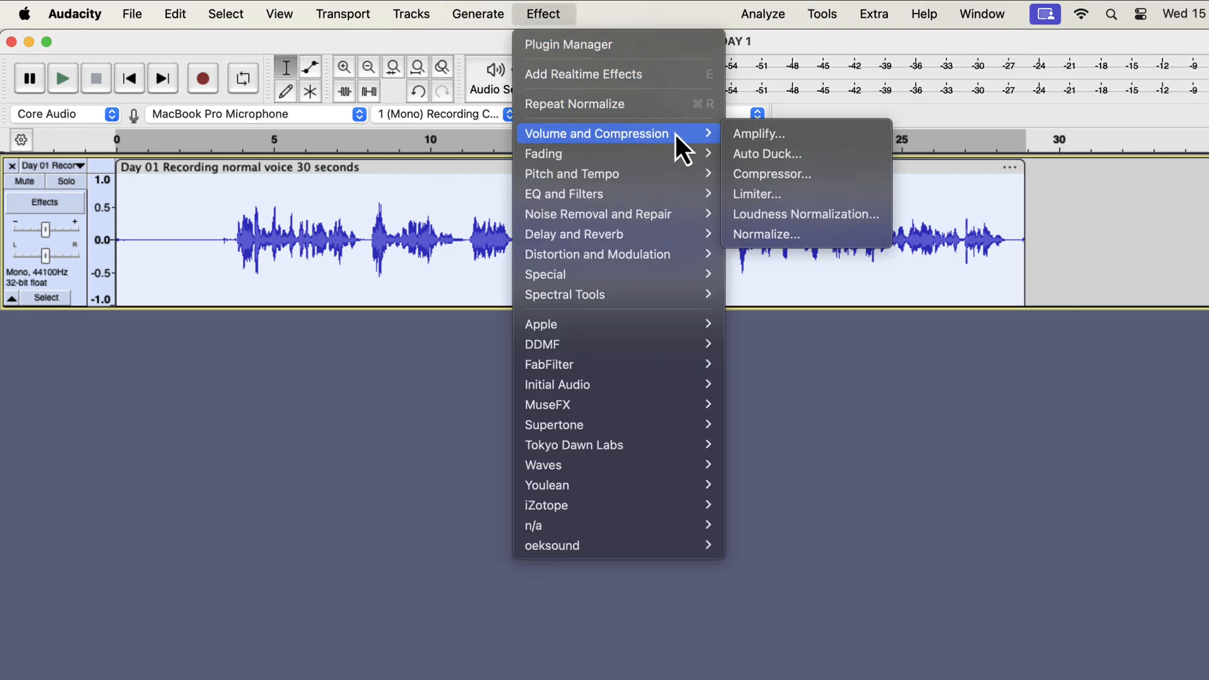
Step: Normalize the recording back to a -3.0 dB peak
click(770, 234)
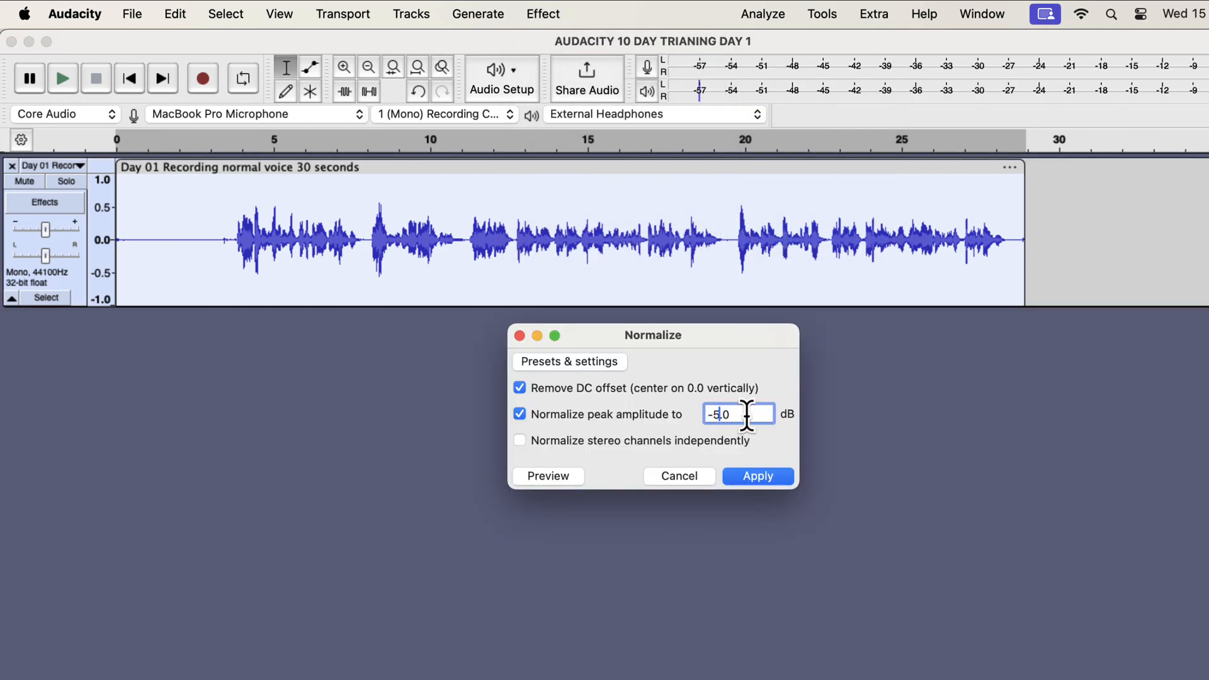
text(-3.0)
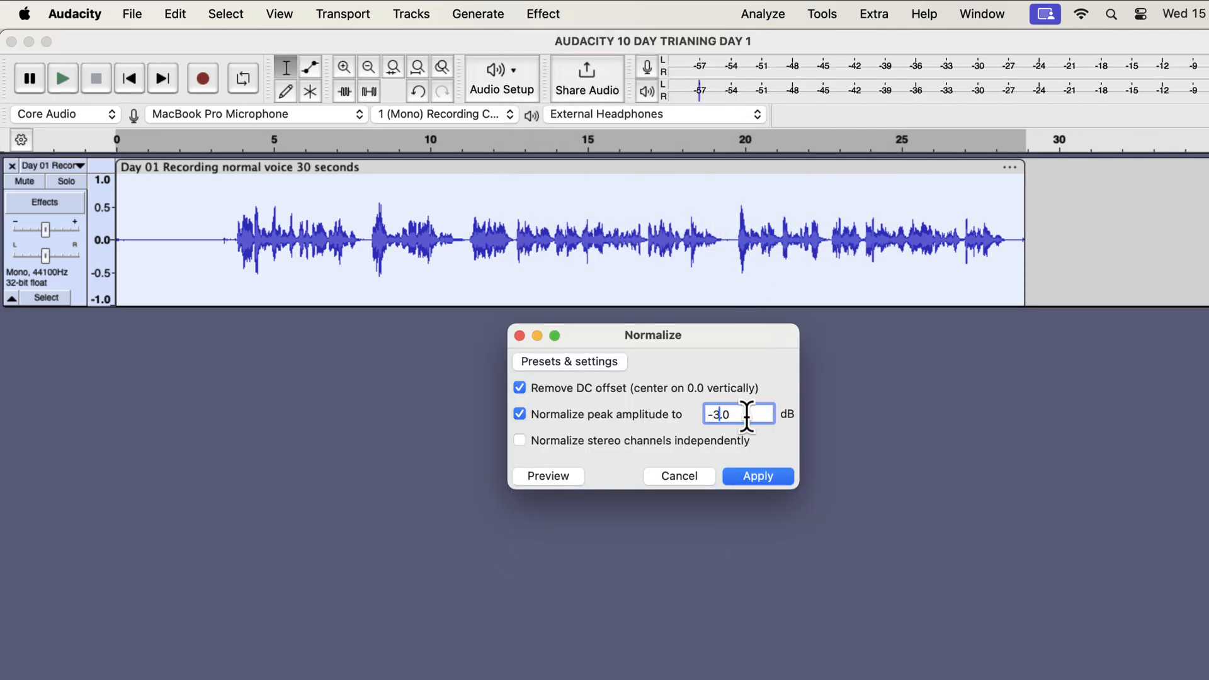
click(756, 476)
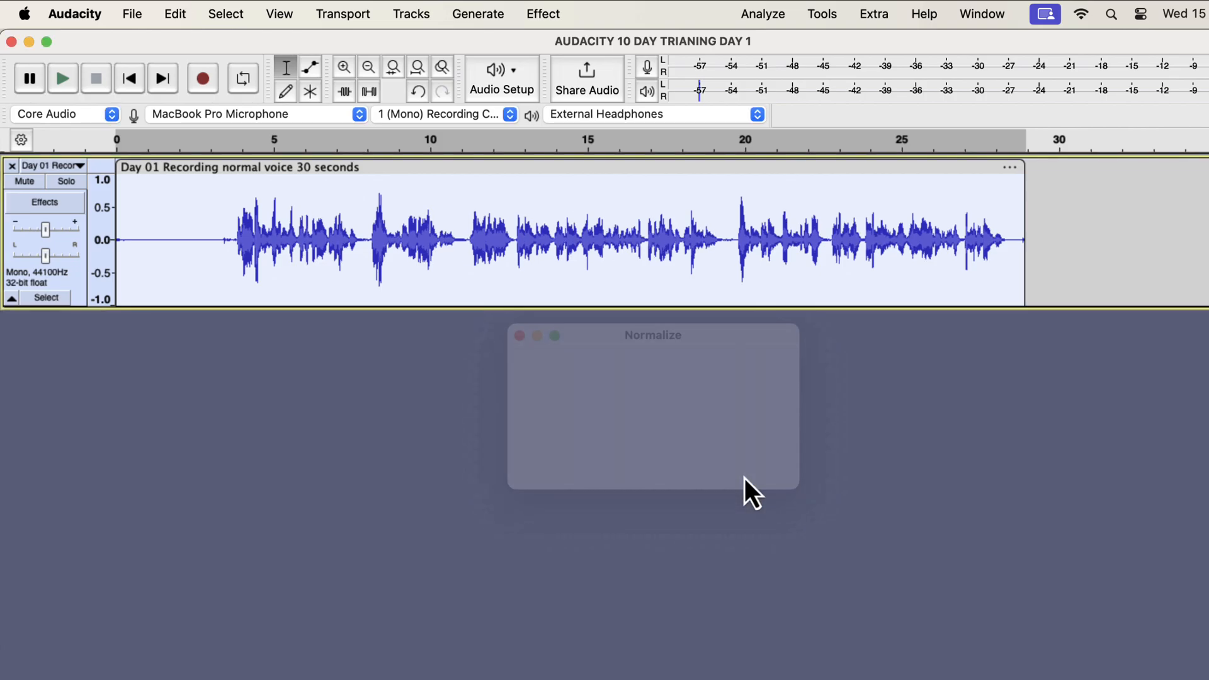
mouse_move(781, 65)
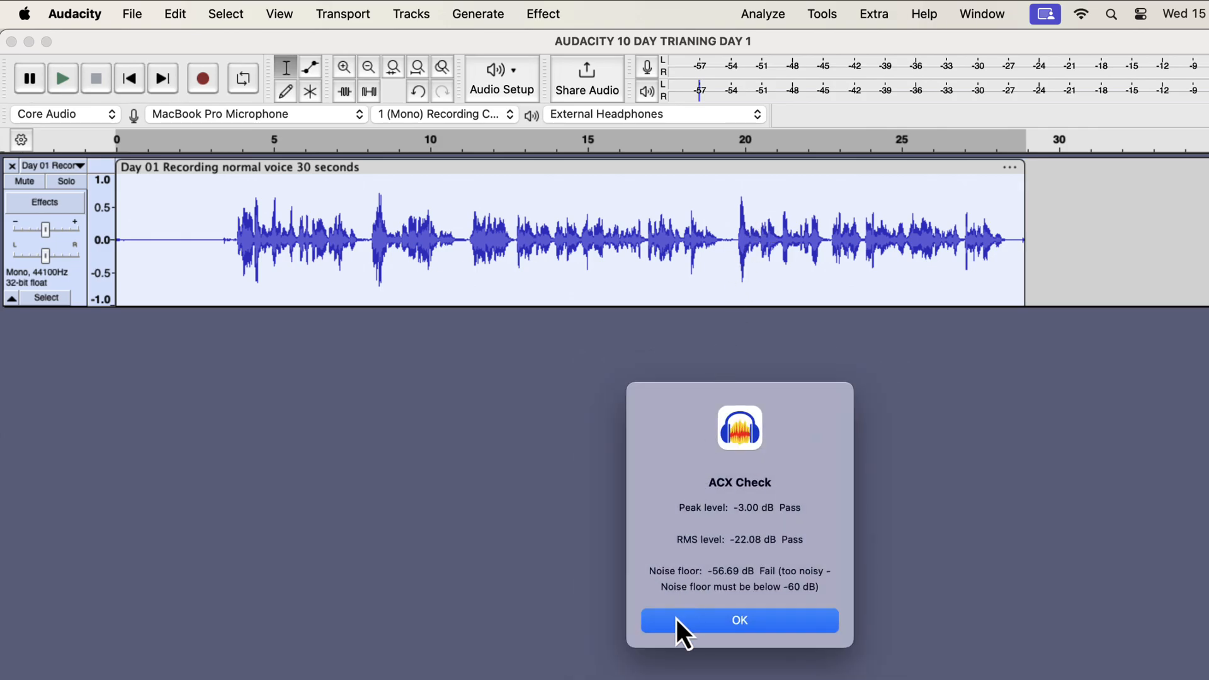
Step: Close the ACX report and reapply the -3.0 dB normalization to the recording
click(738, 619)
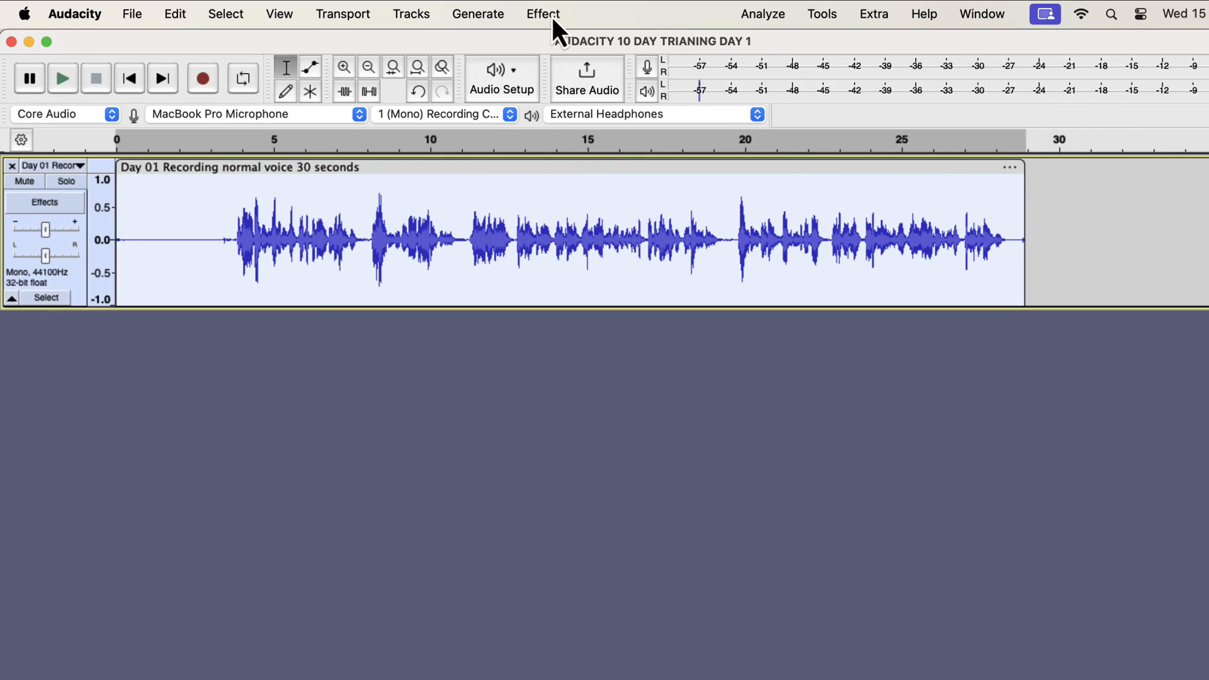
click(542, 14)
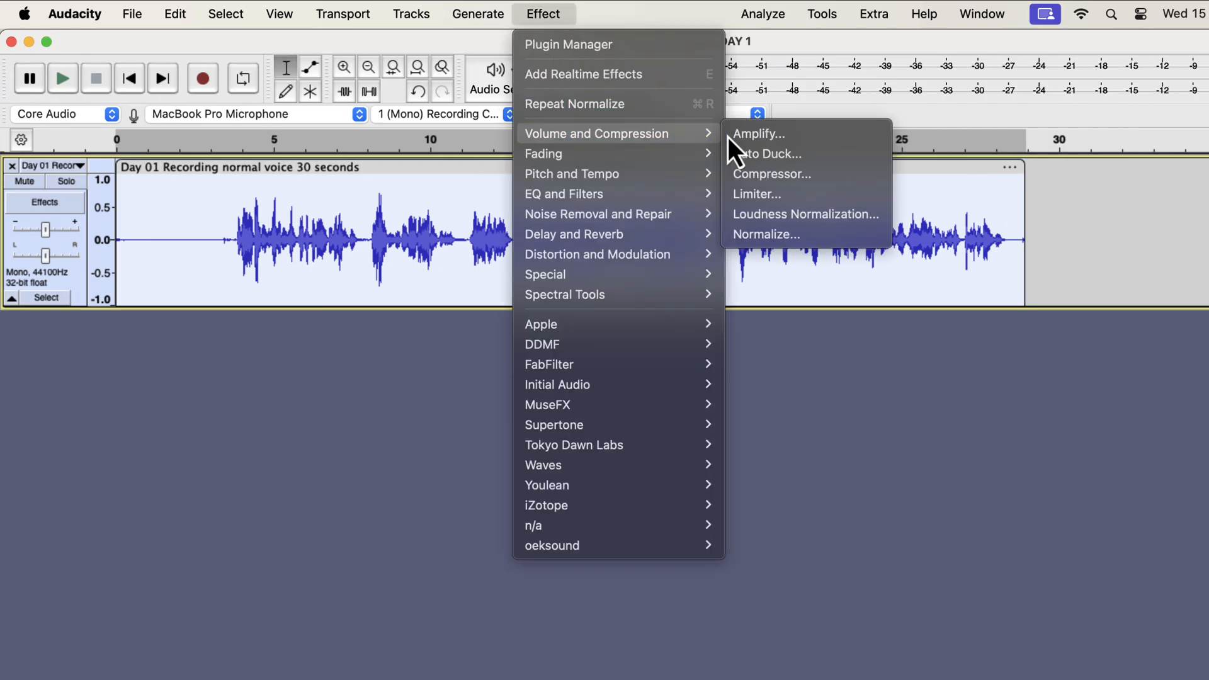
click(767, 234)
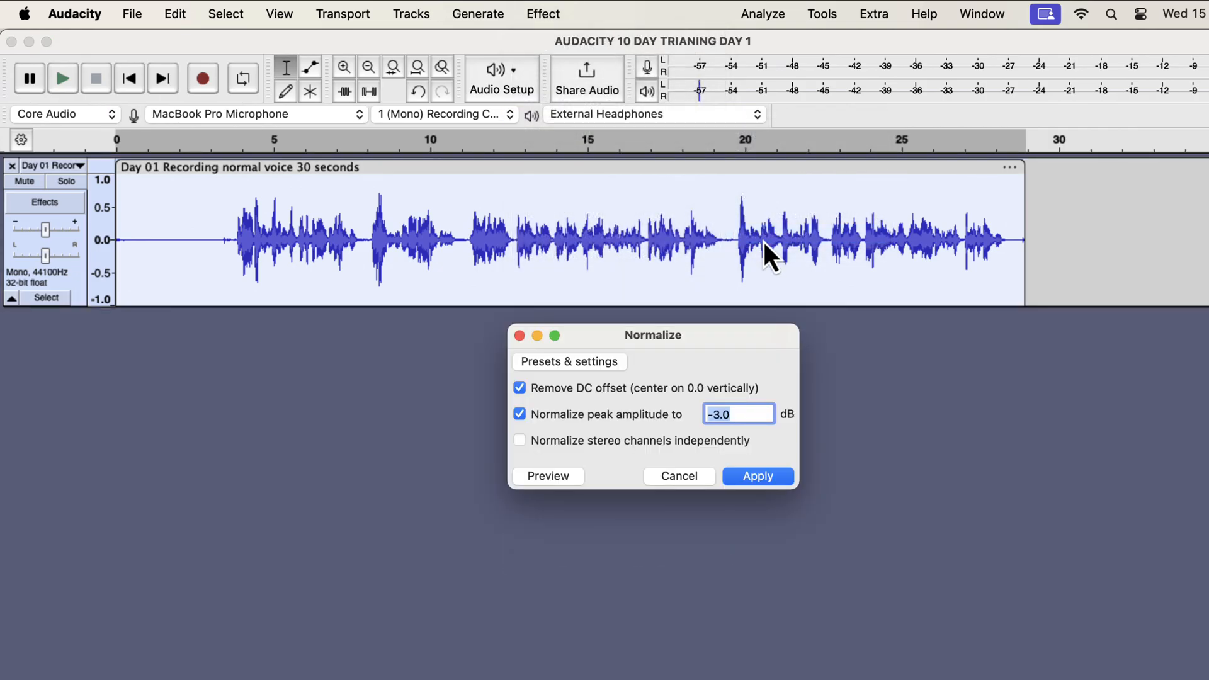
click(757, 476)
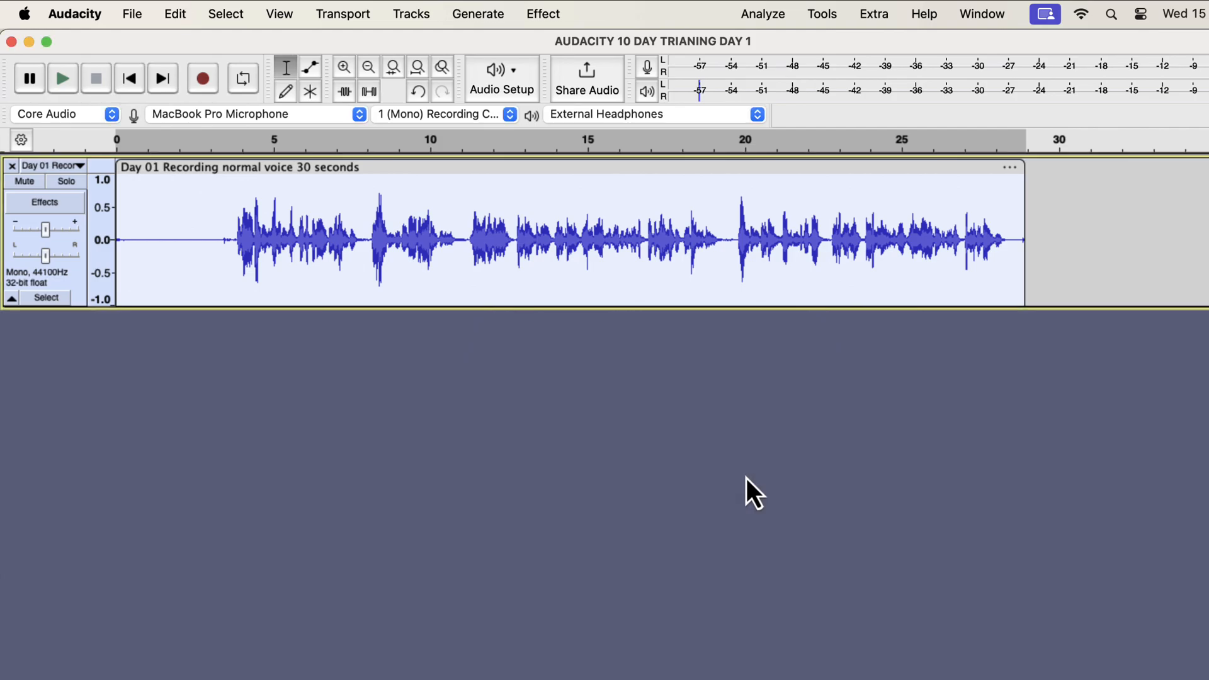
mouse_move(609, 23)
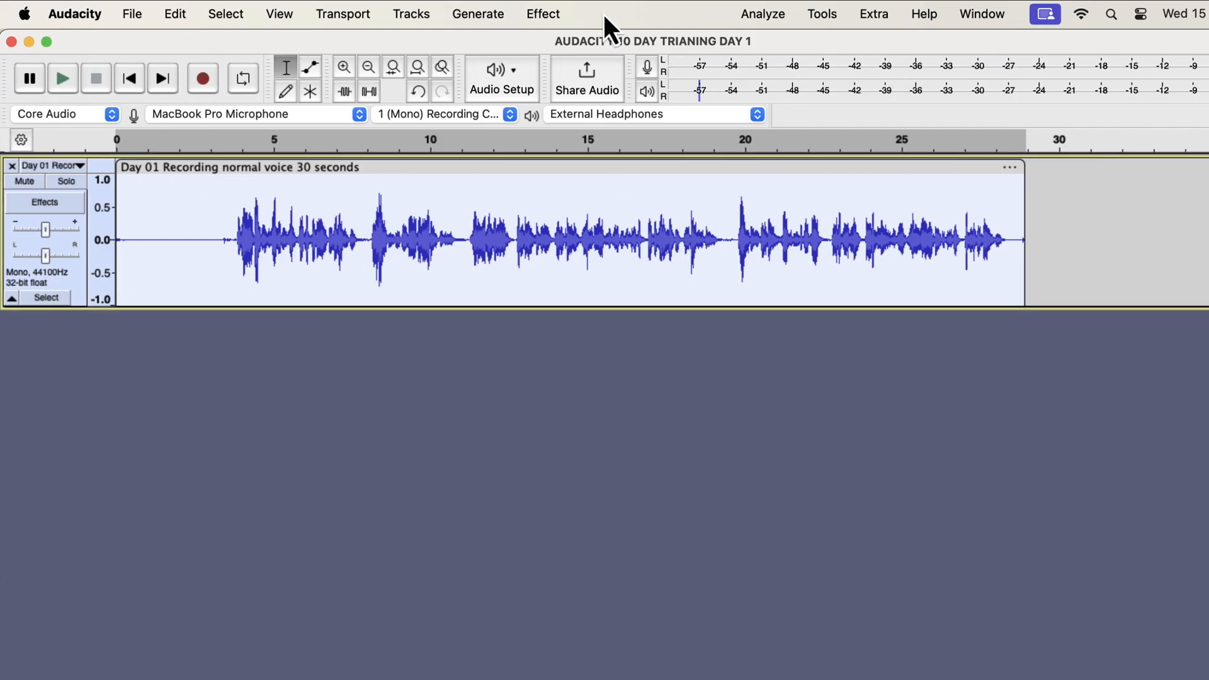
Step: Run the Normalize effect on the recording once more
click(542, 14)
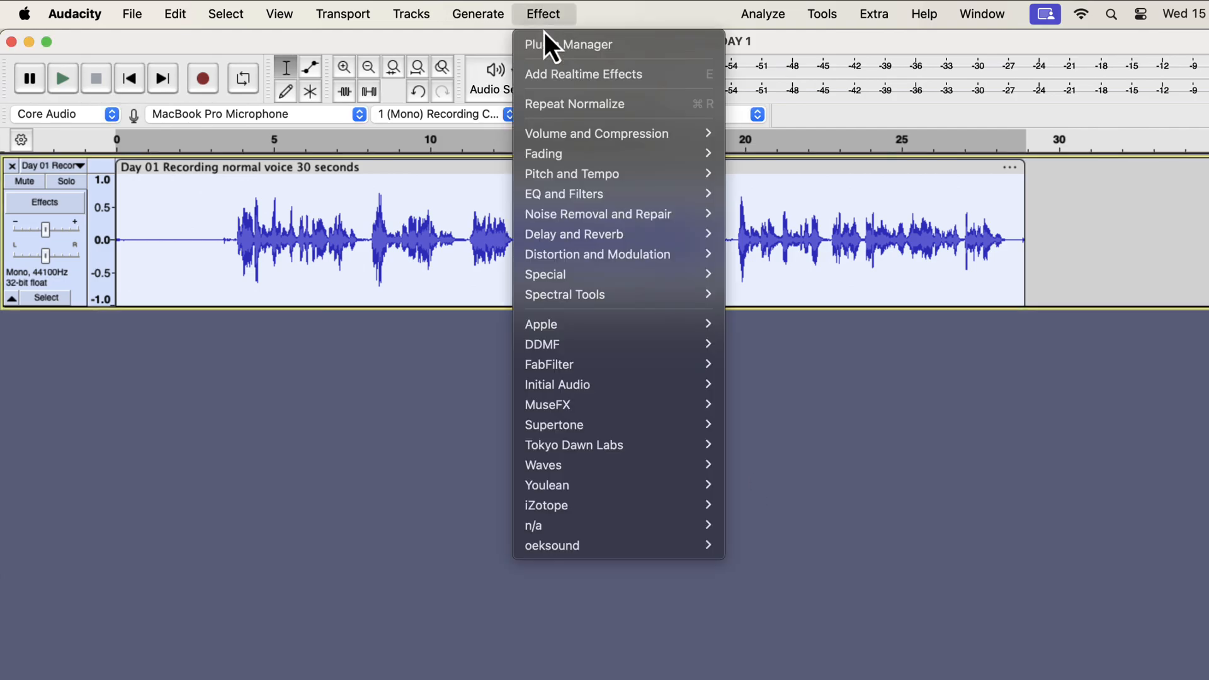
click(543, 14)
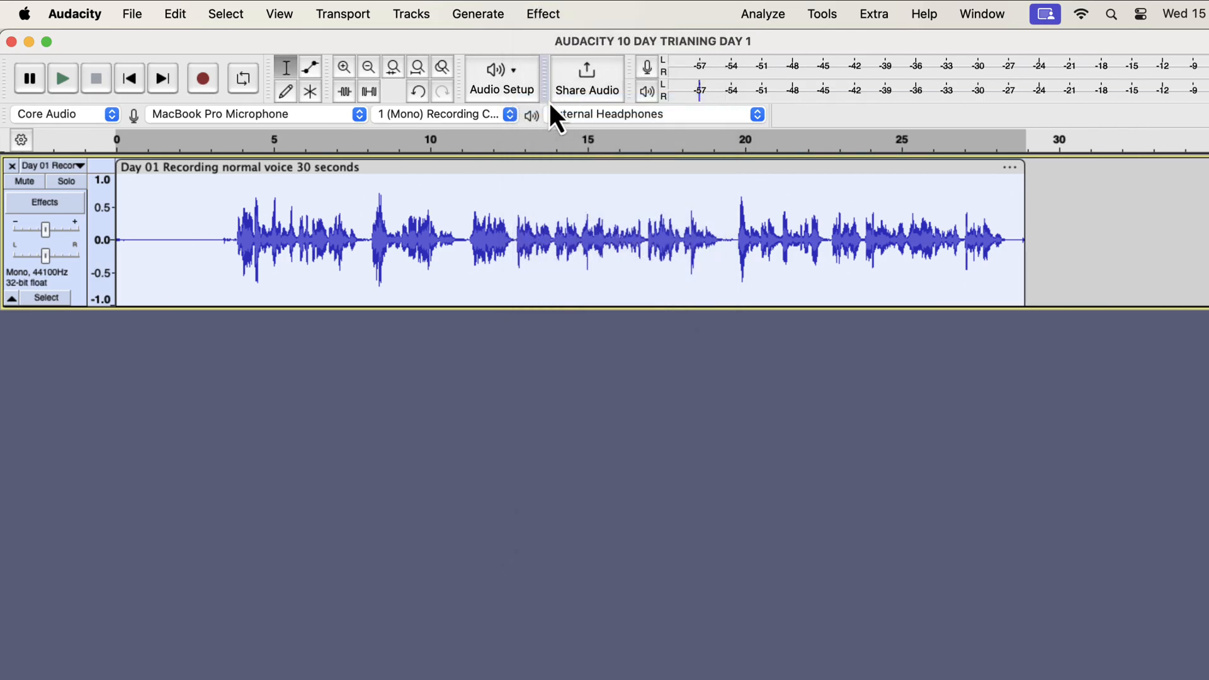
click(543, 13)
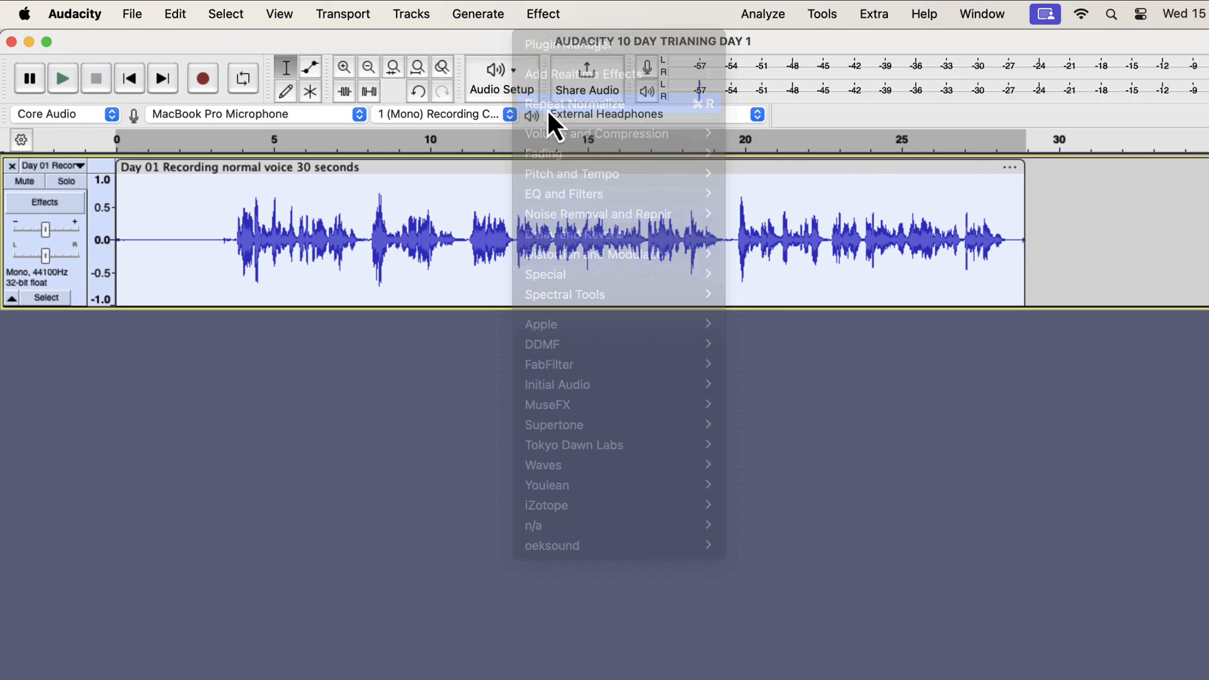
mouse_move(574, 104)
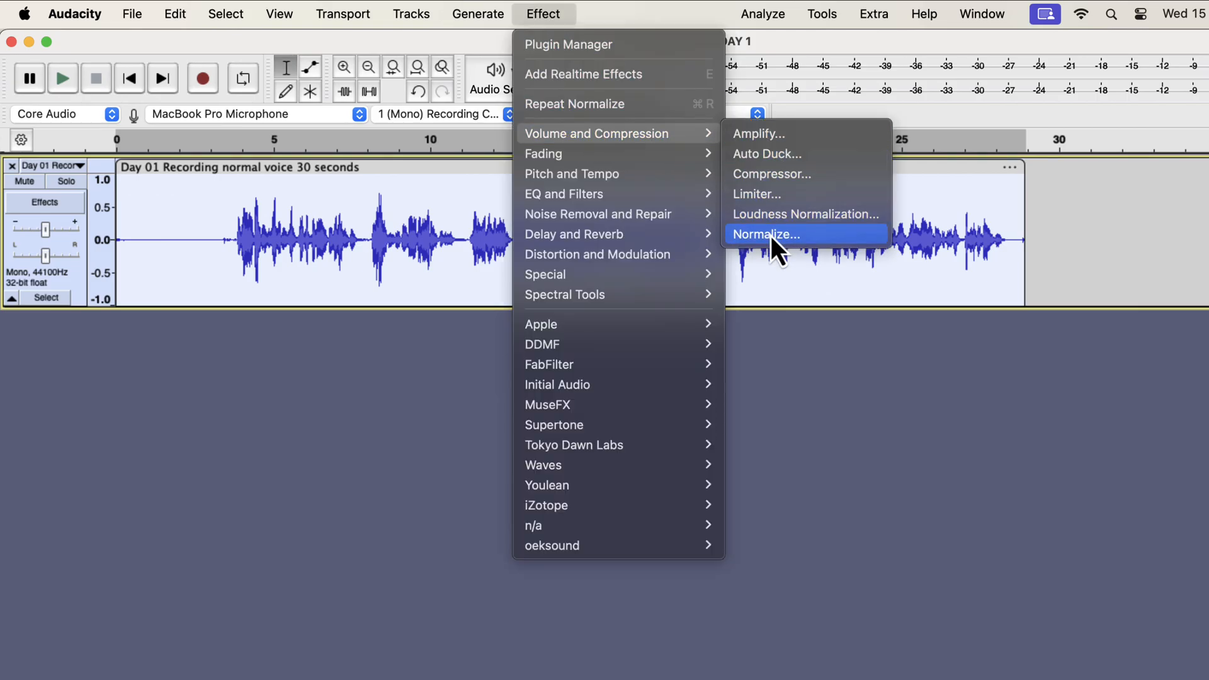
click(767, 234)
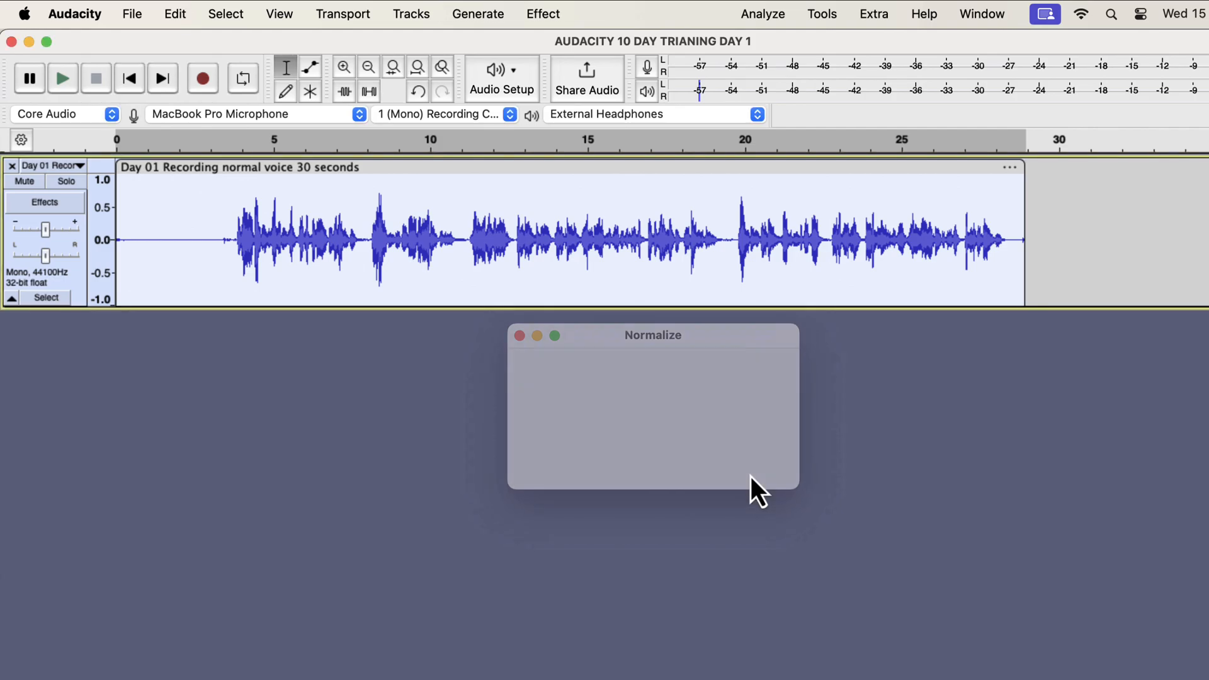
click(520, 336)
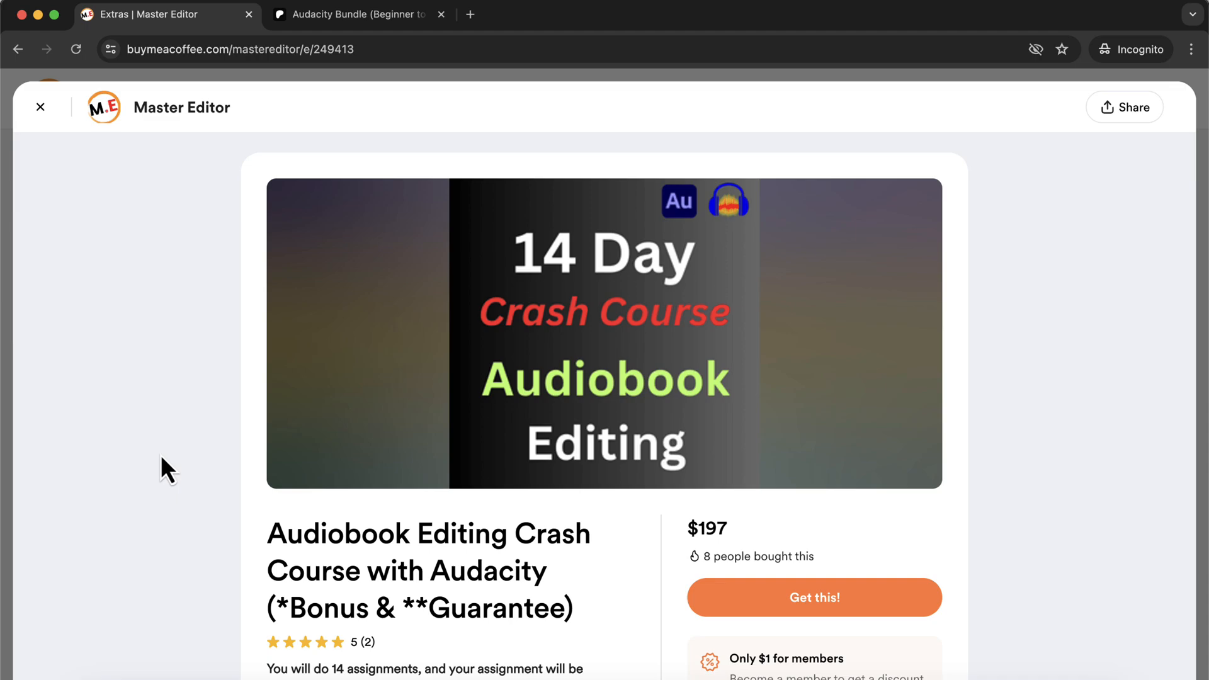
Step: Scroll the $197 crash course page to its 14-assignment description and testimonials
scroll(down, 3)
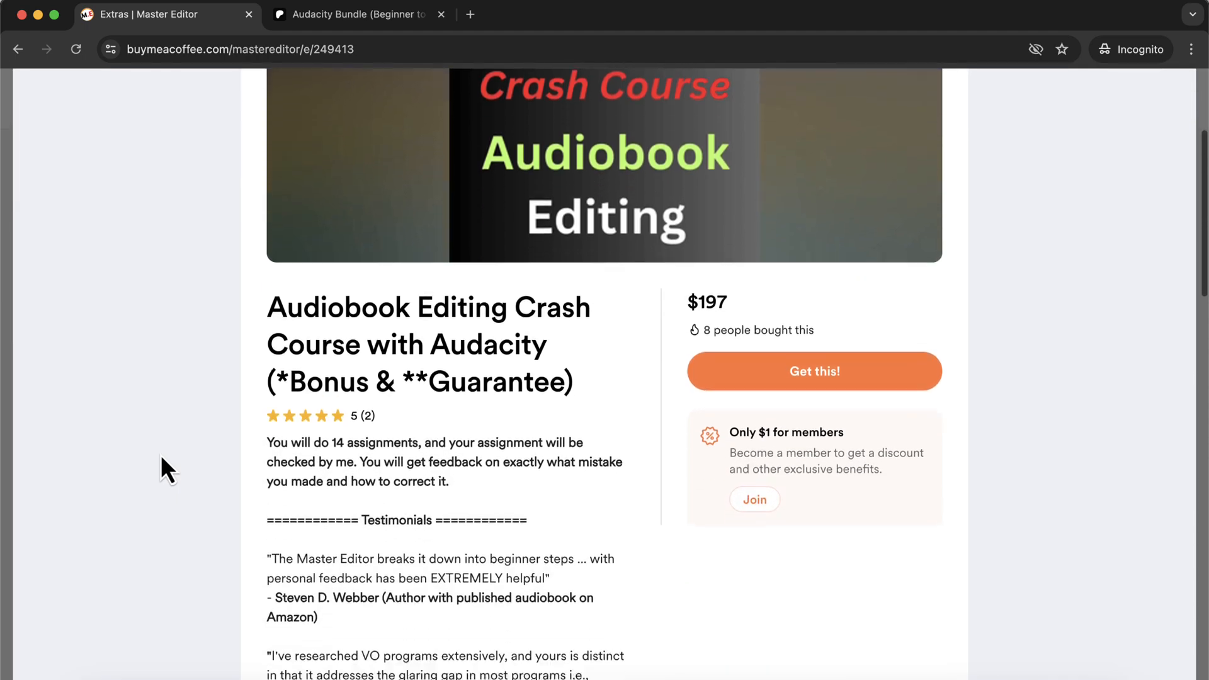
scroll(down, 3)
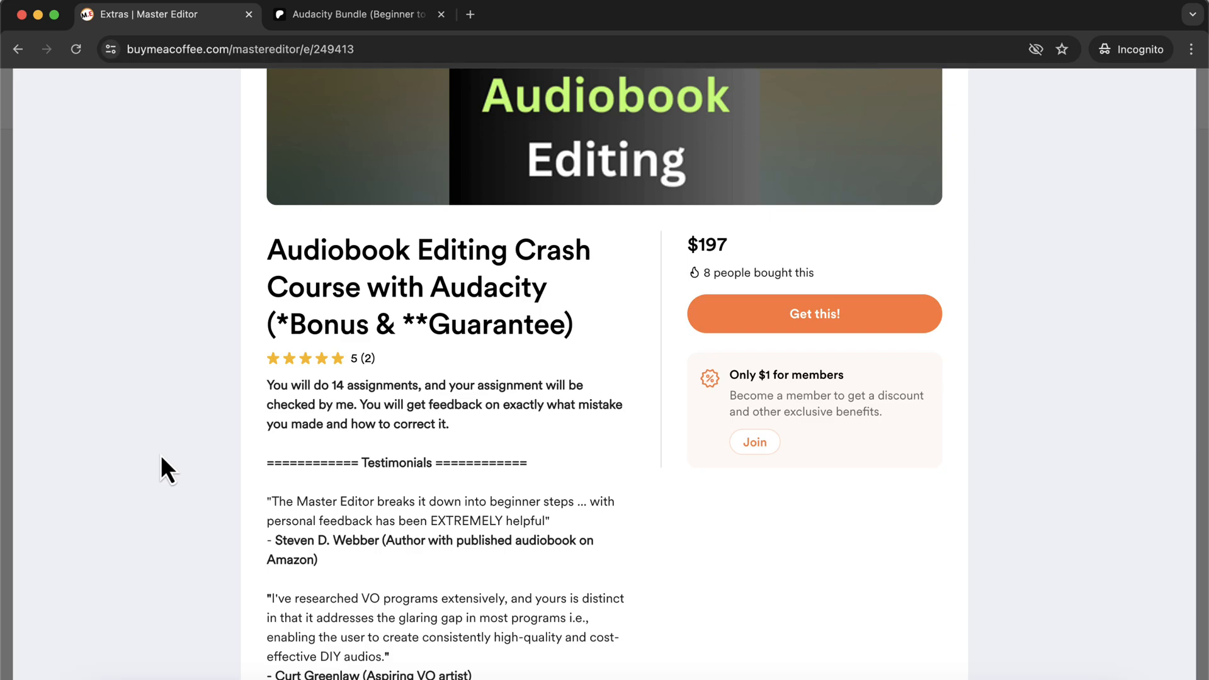
mouse_move(355, 127)
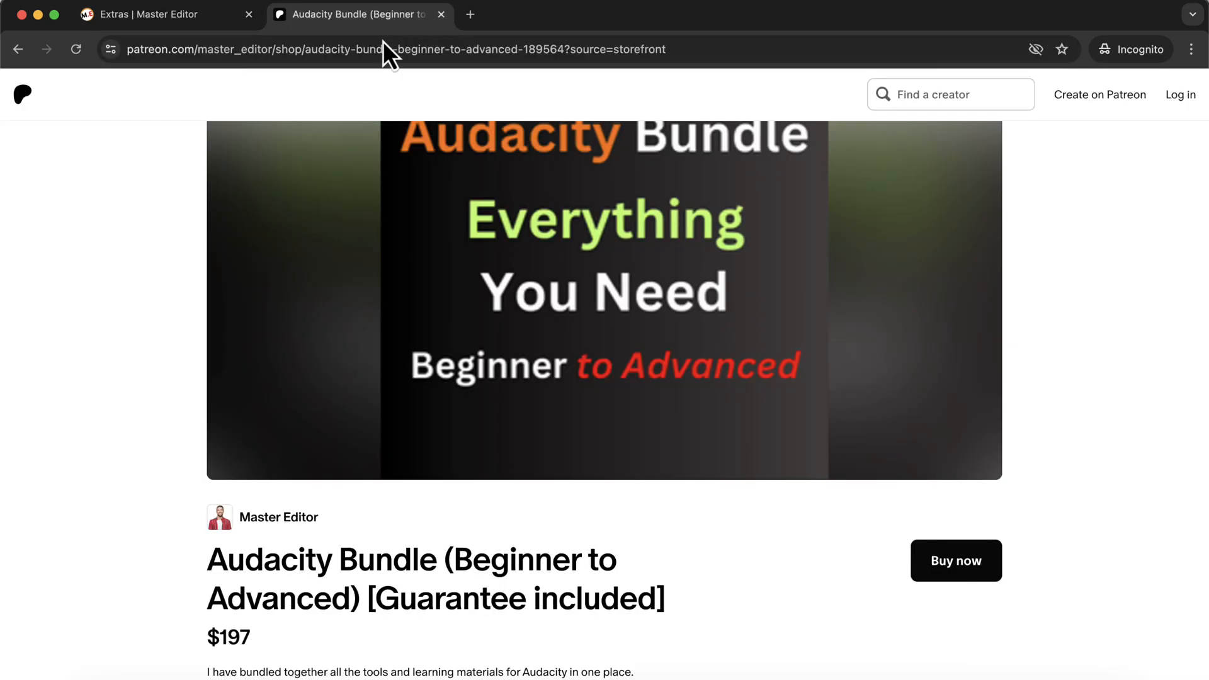
Step: Scroll the Patreon $197 Audacity Bundle page down to its list of included courses
scroll(down, 3)
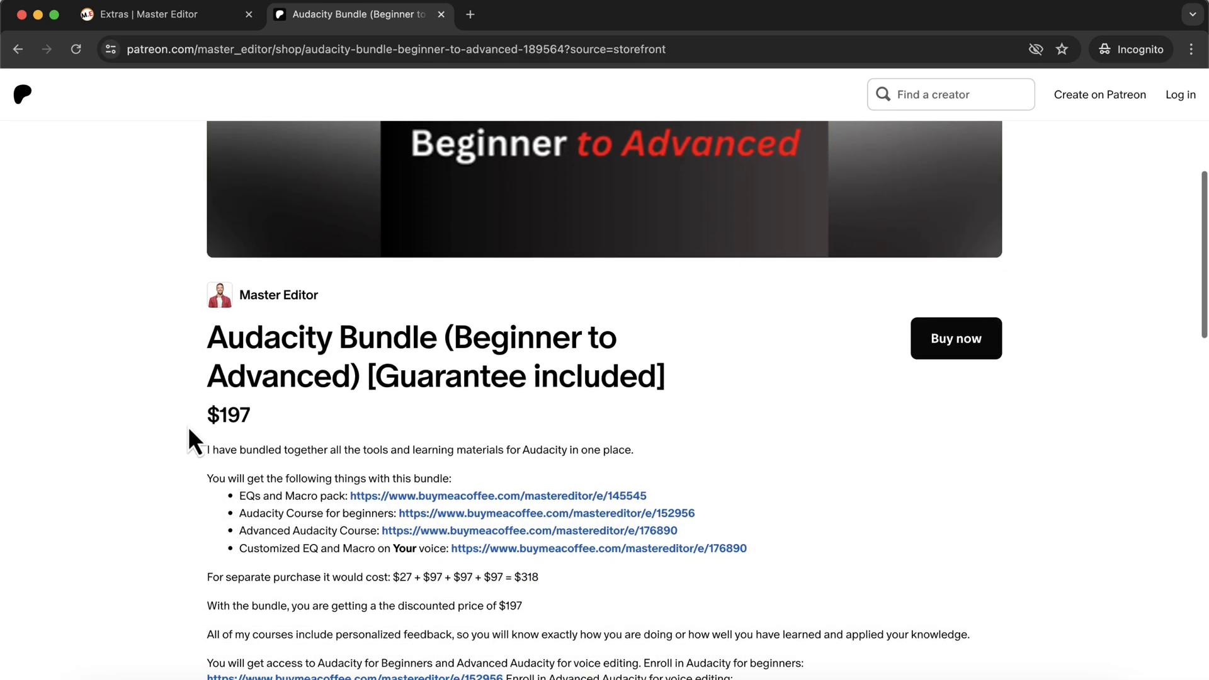
scroll(down, 3)
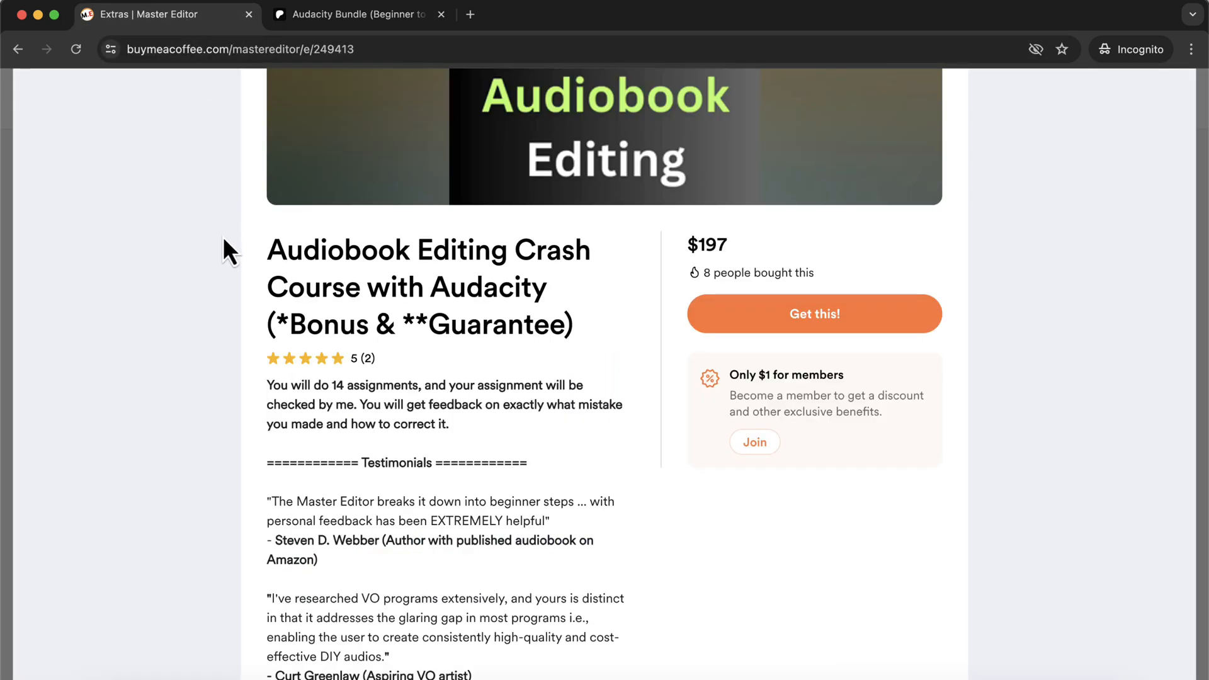
Step: Scroll through the crash course's daily assignments and the bonus Audacity Bundle offer
scroll(down, 3)
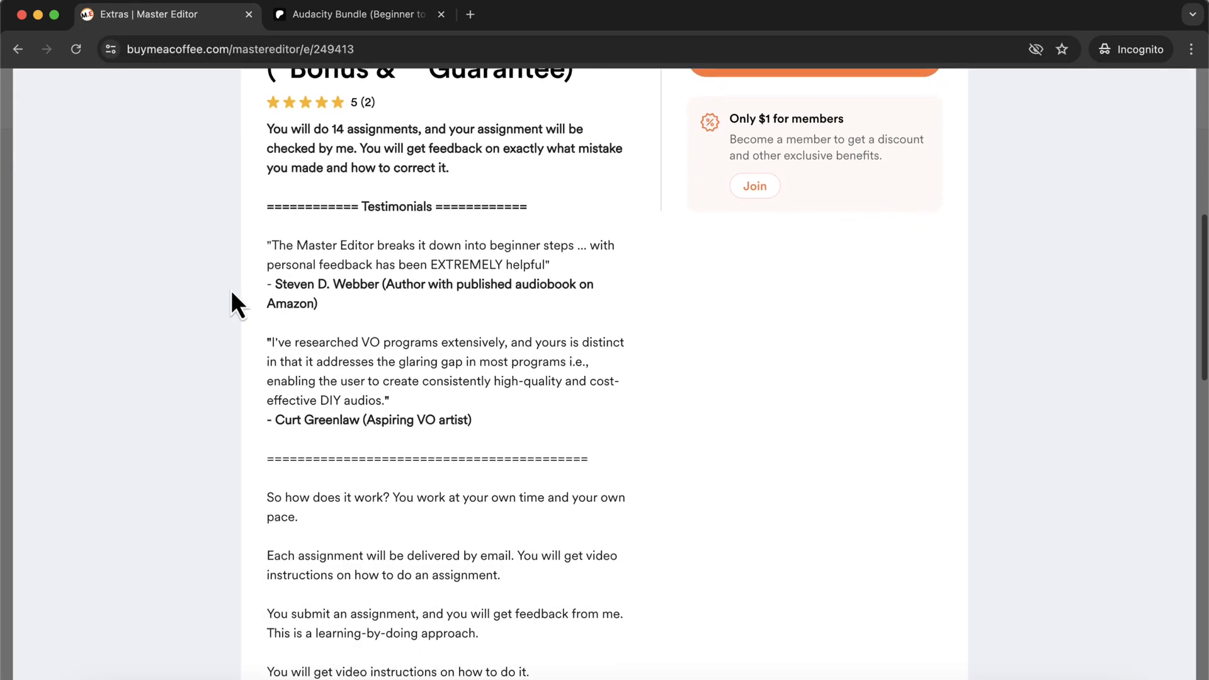
scroll(down, 3)
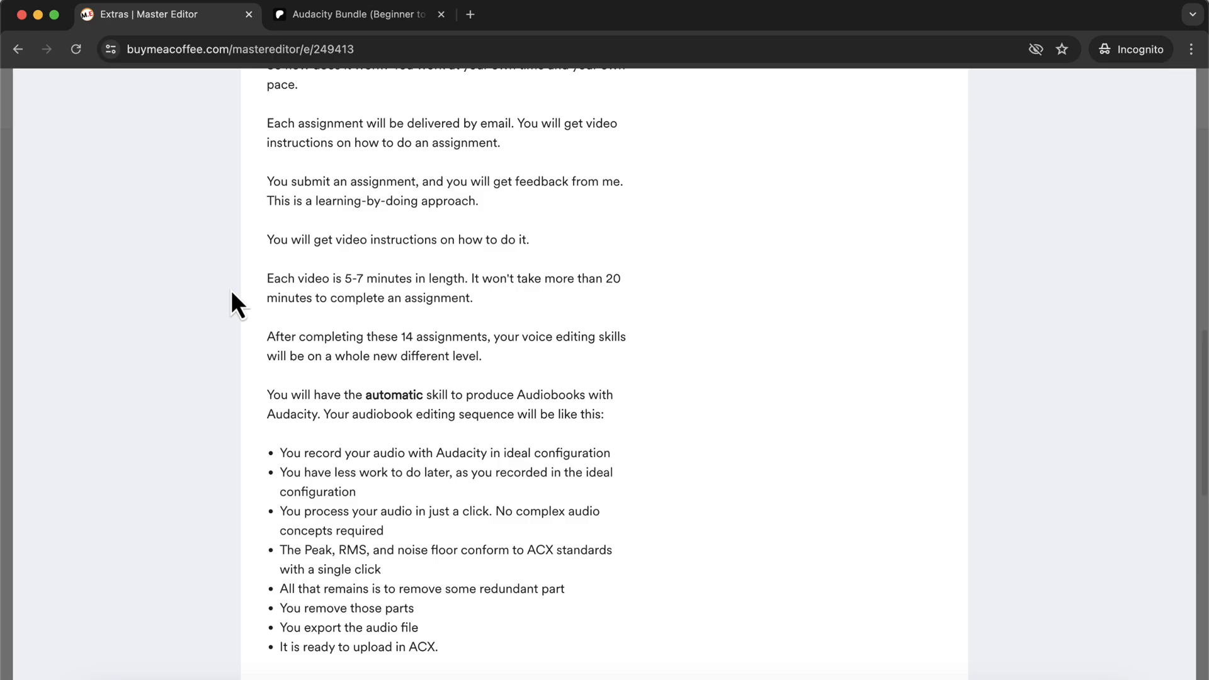
scroll(down, 3)
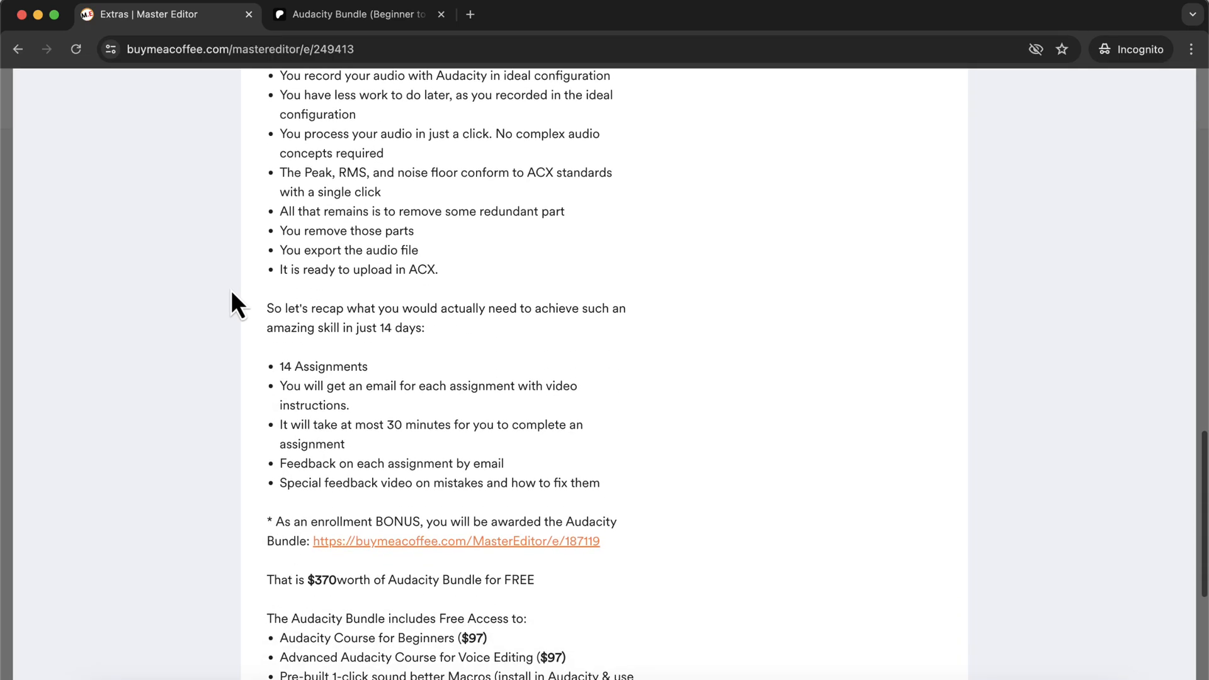
scroll(down, 3)
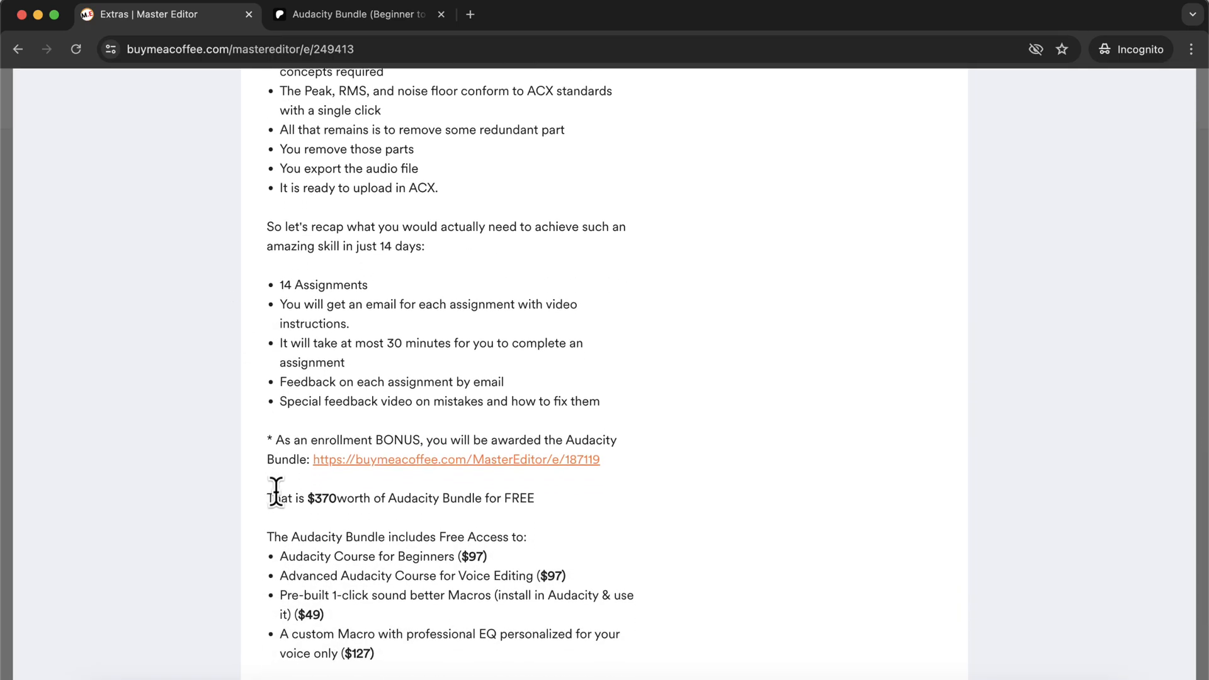
drag(274, 497, 459, 659)
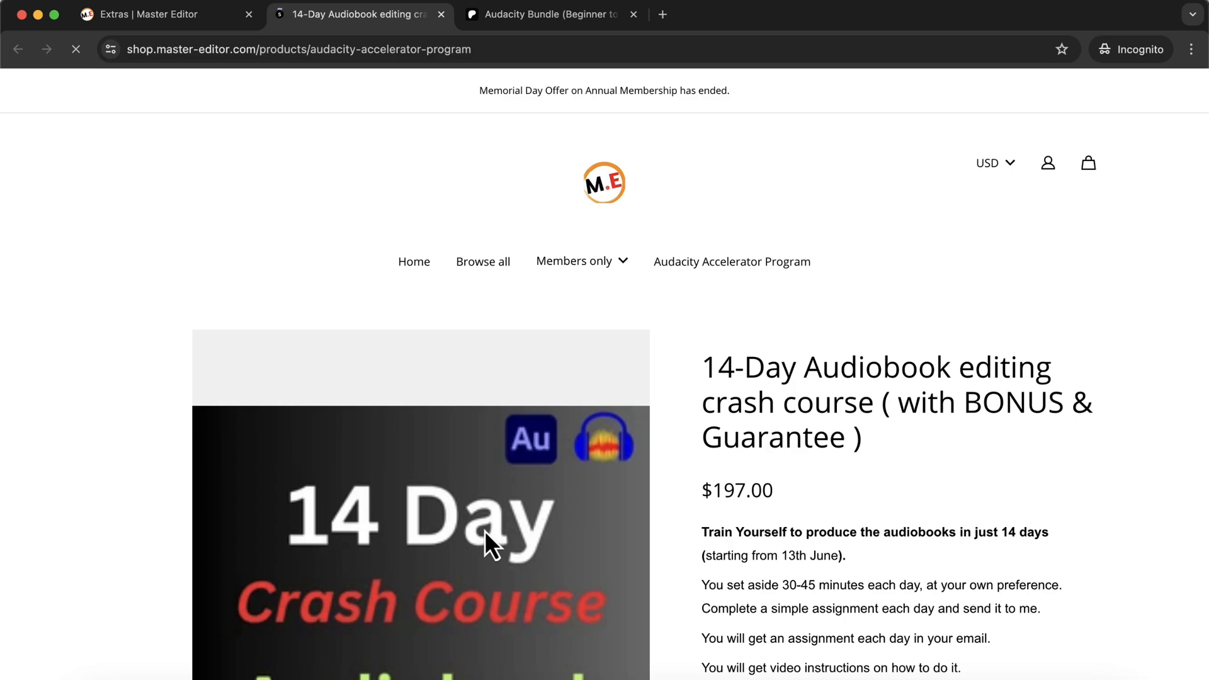
Step: Scroll down the Master Editor 14-Day Audiobook editing crash course page priced $197.00
scroll(down, 3)
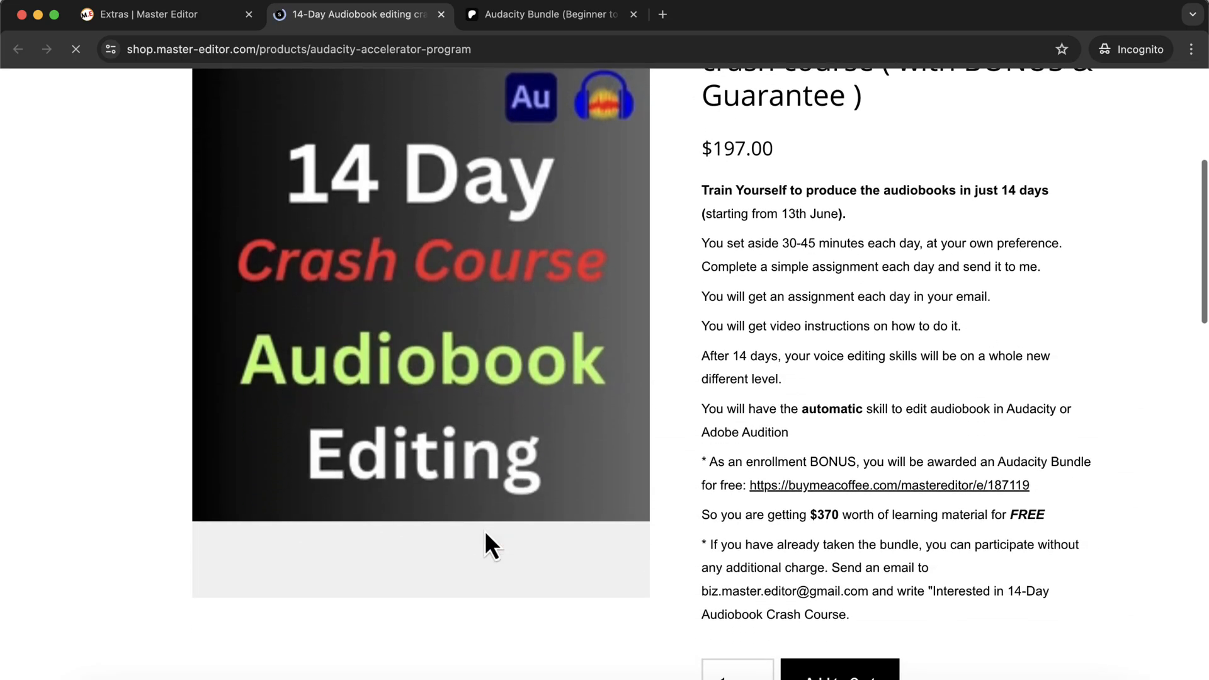